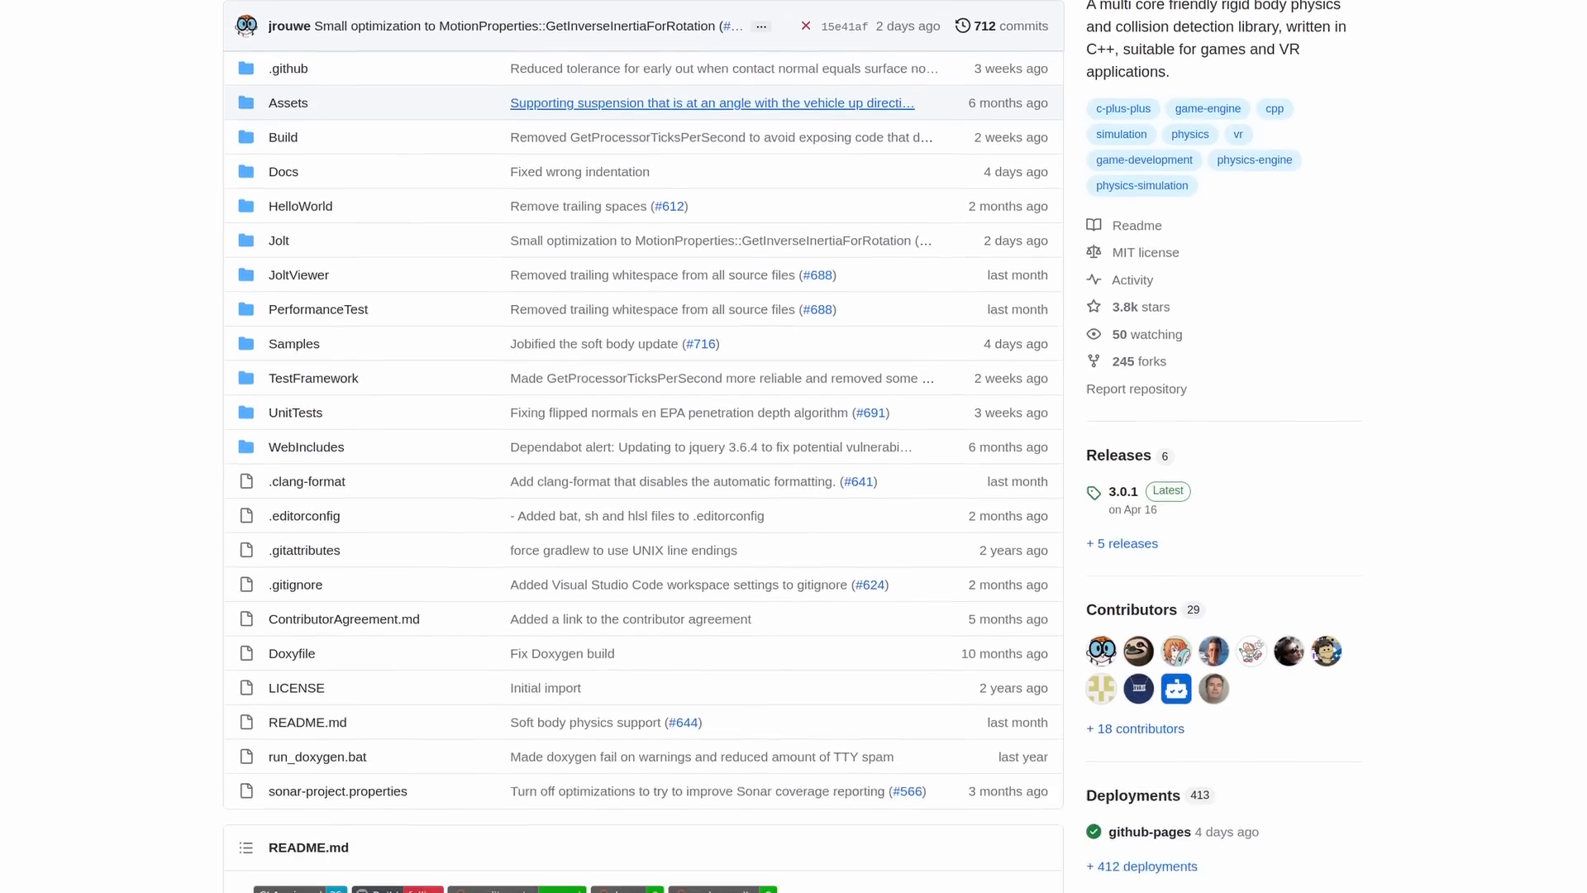
Search the AssetLib for 'jolt' and select the Godot Jolt result
scroll(down, 3)
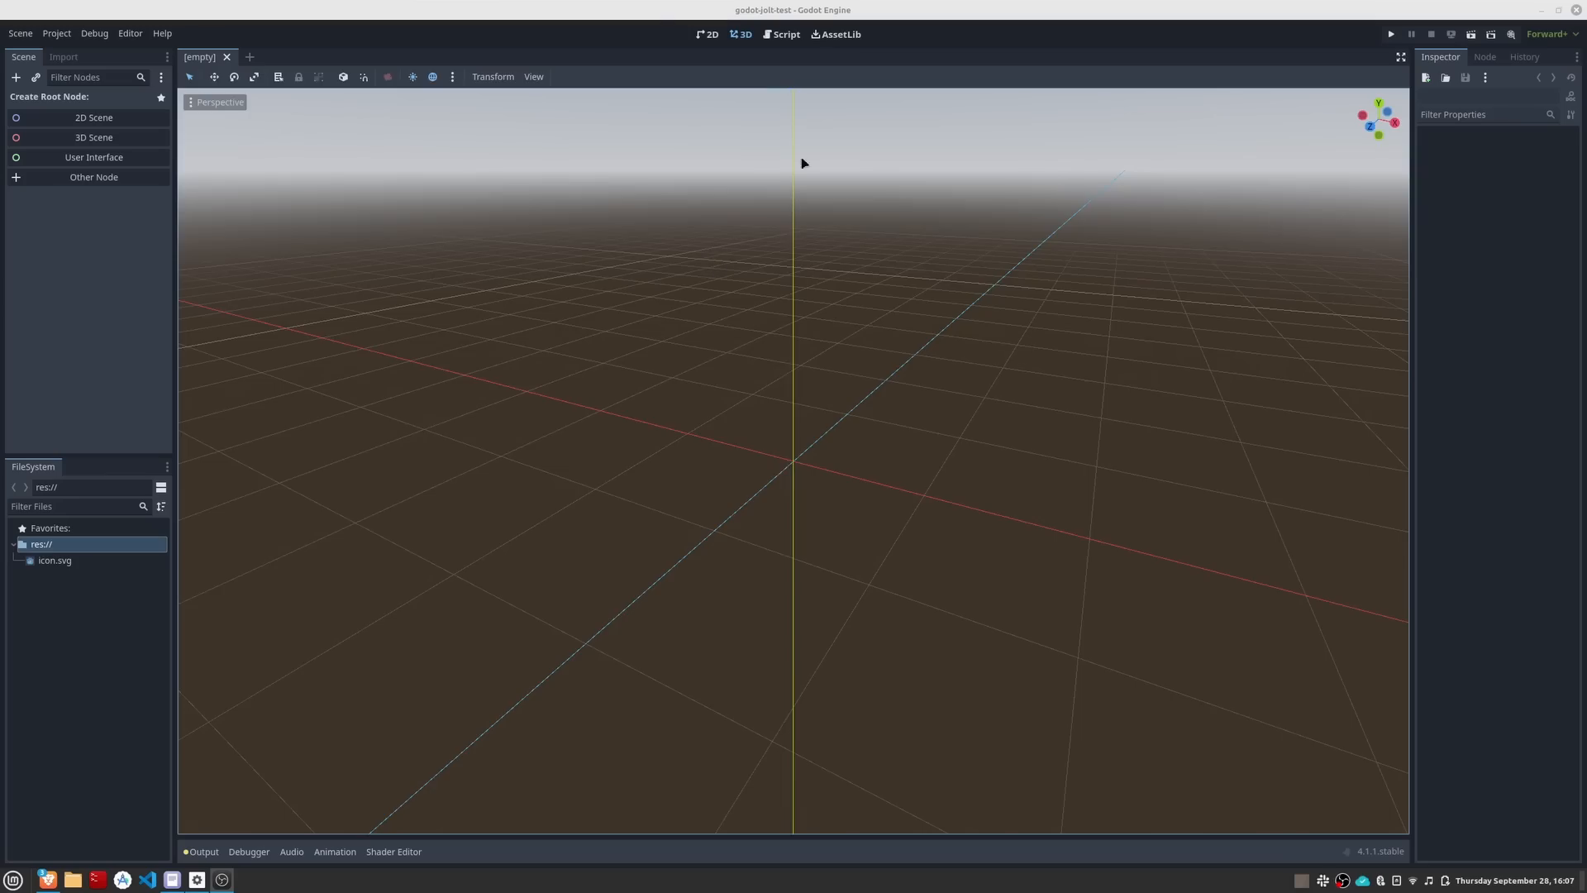
click(833, 33)
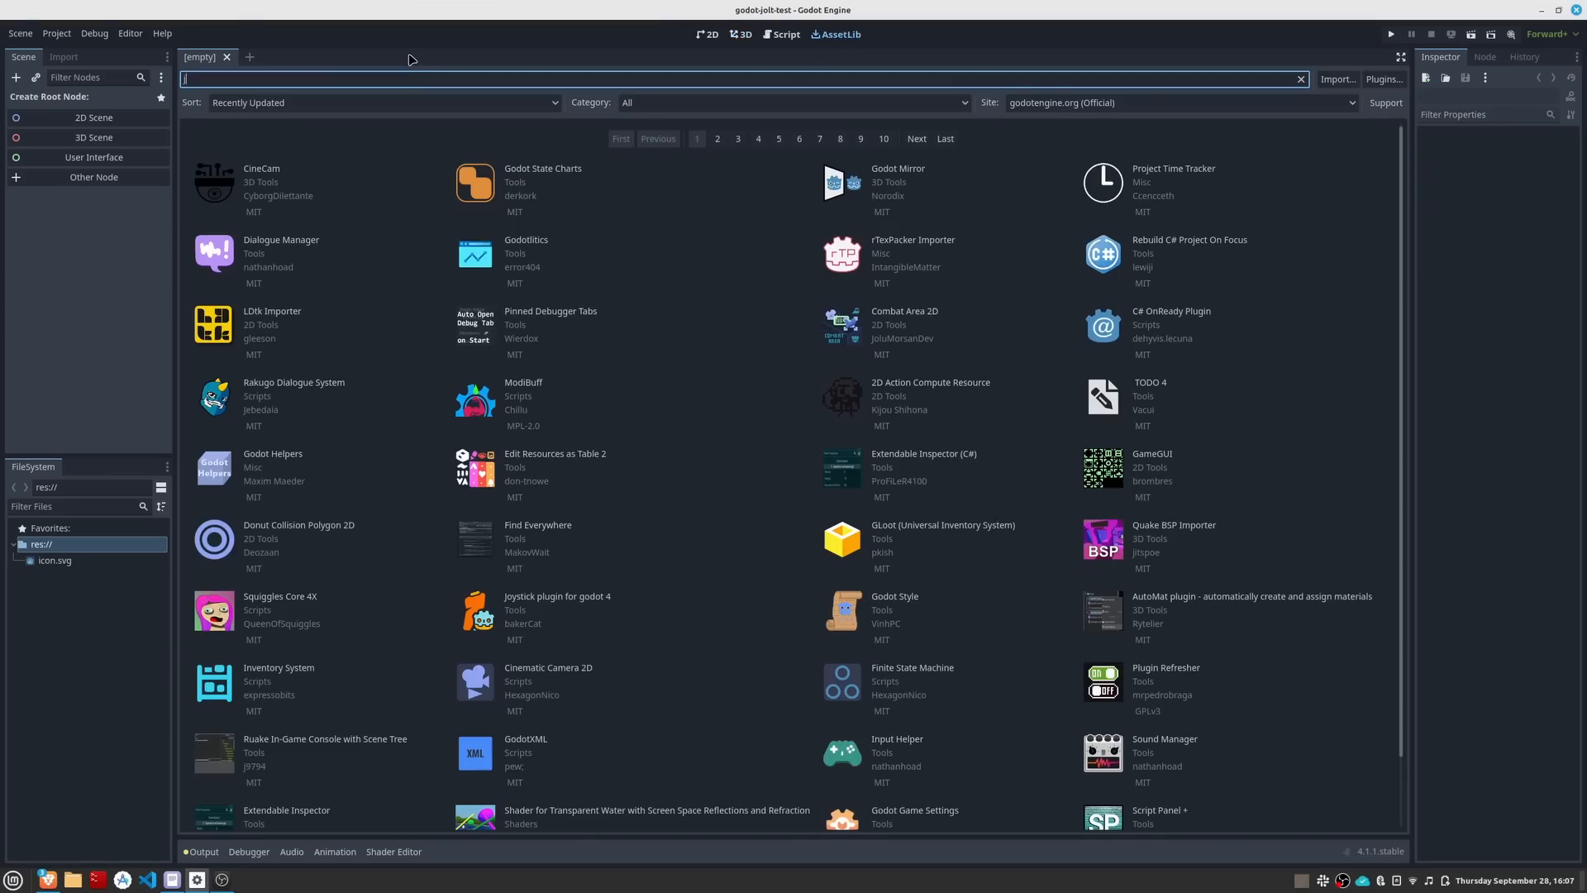
text(jolt)
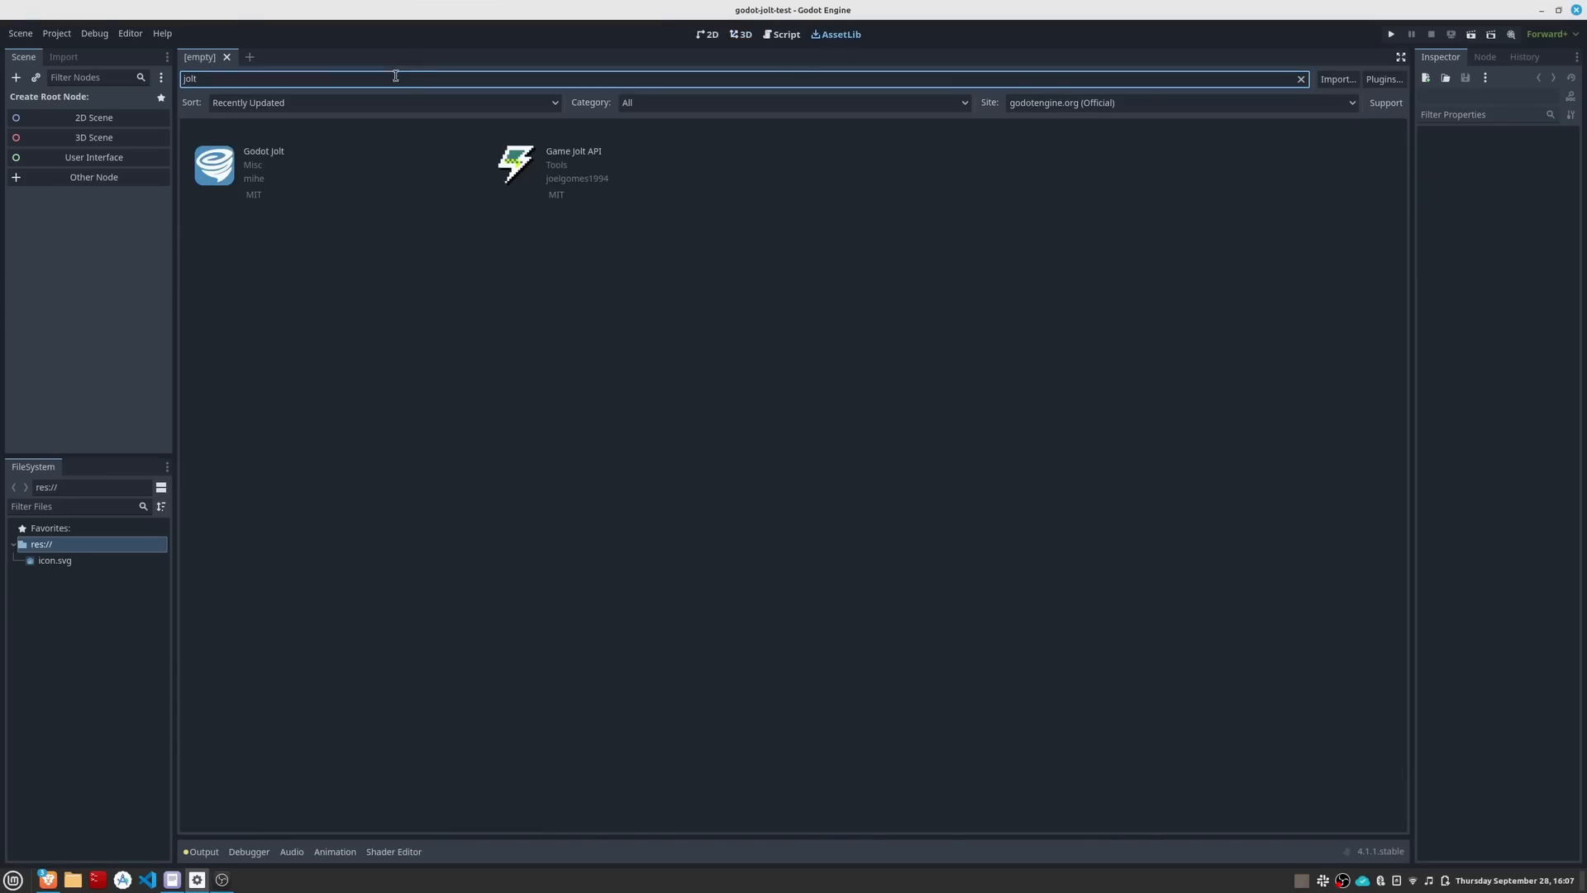
click(263, 167)
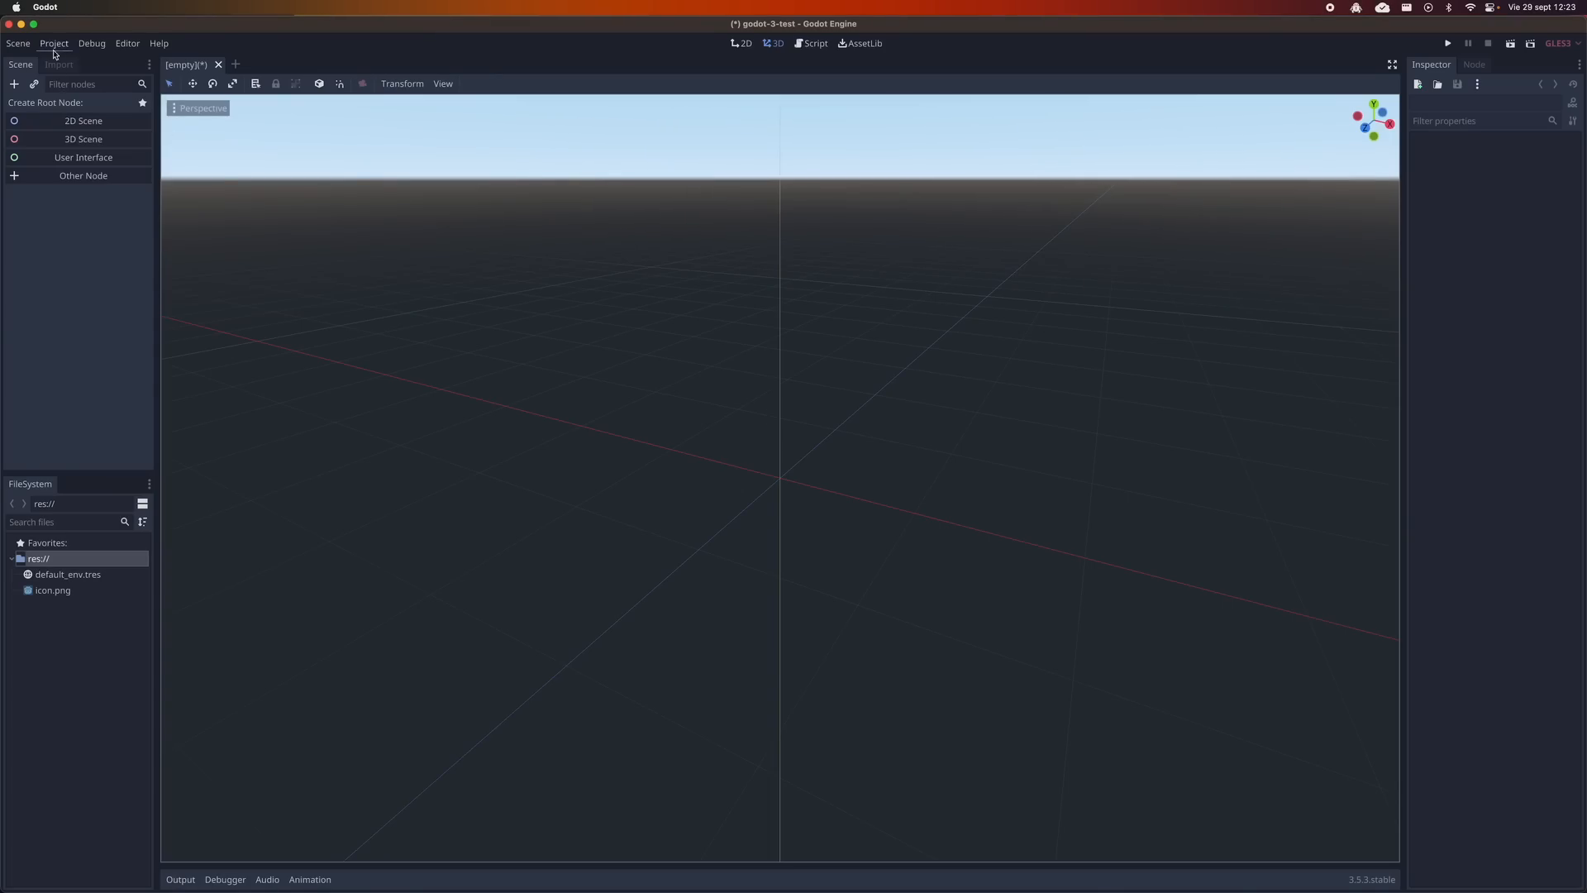
Show the Physics > 3D section of Project Settings with its Physics Engine choices
click(53, 43)
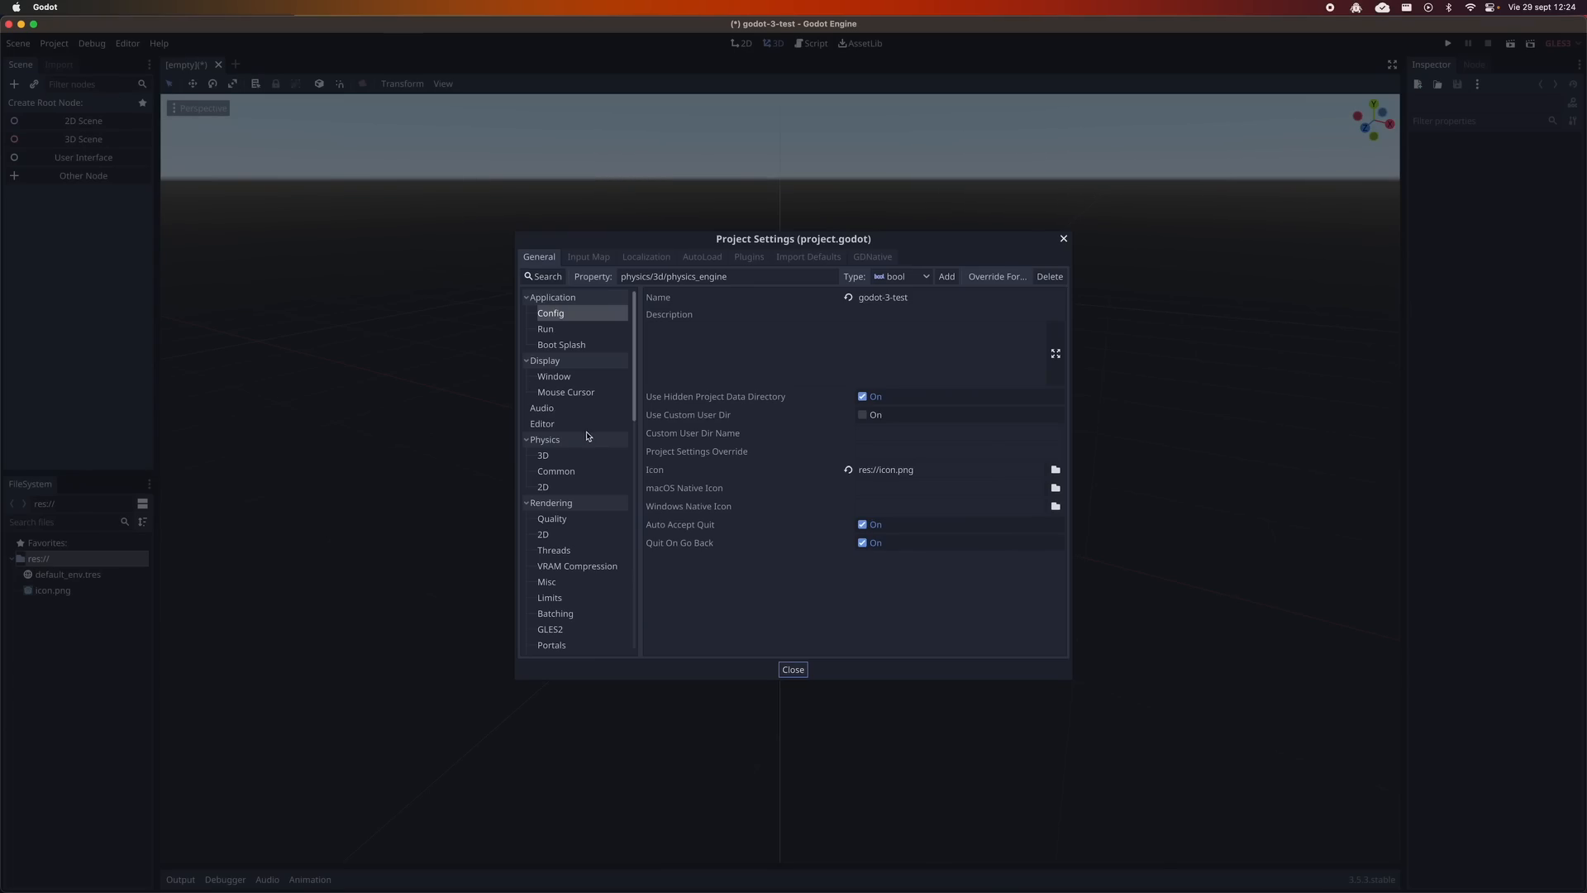
click(543, 455)
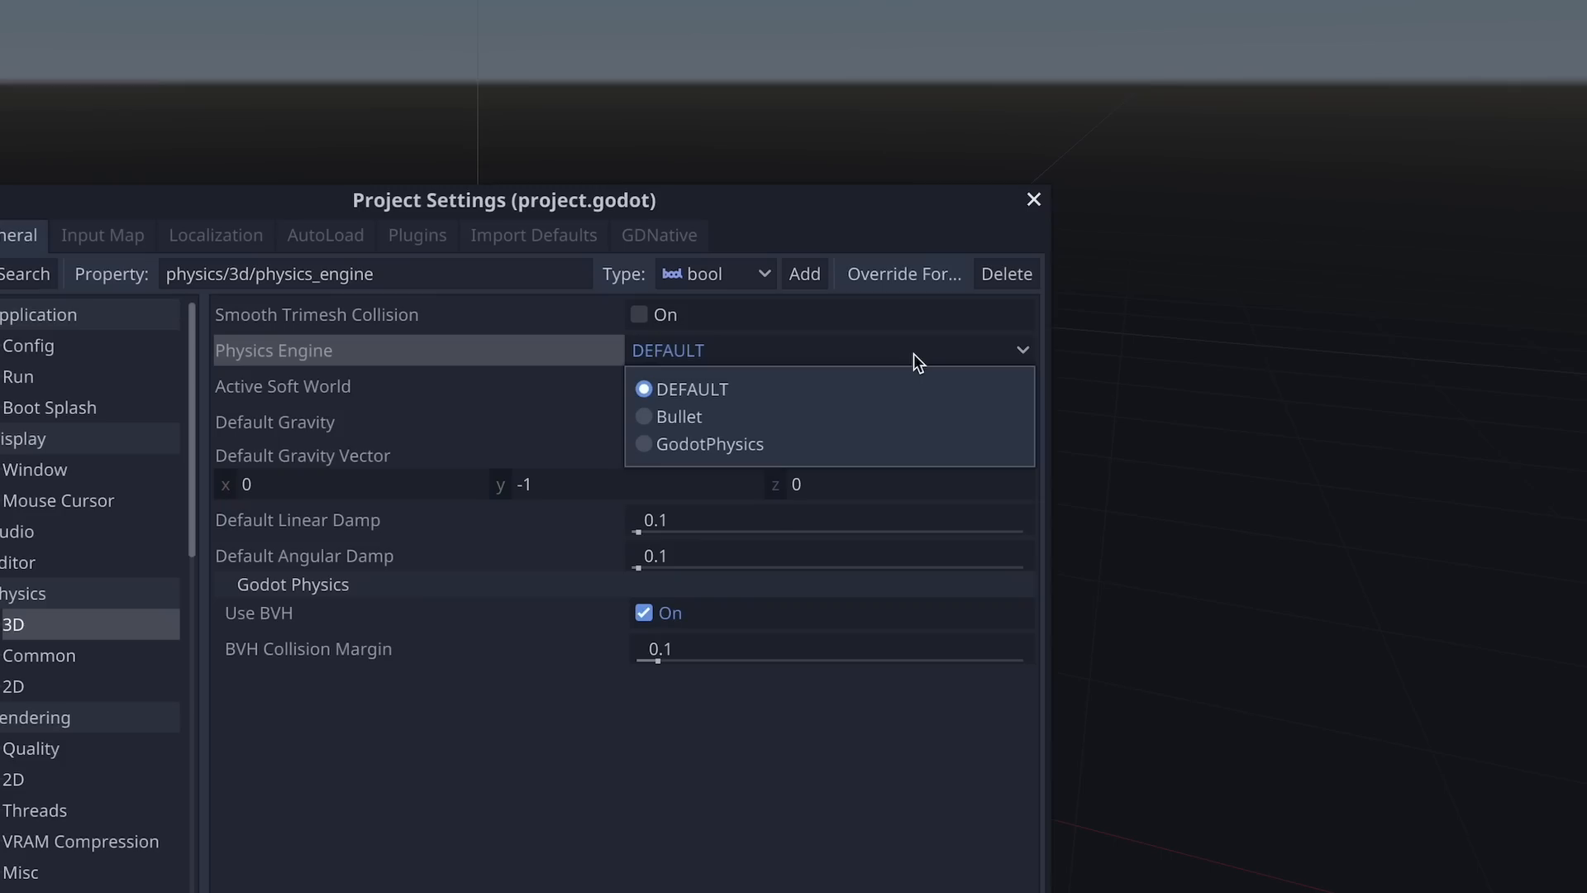
mouse_move(821, 417)
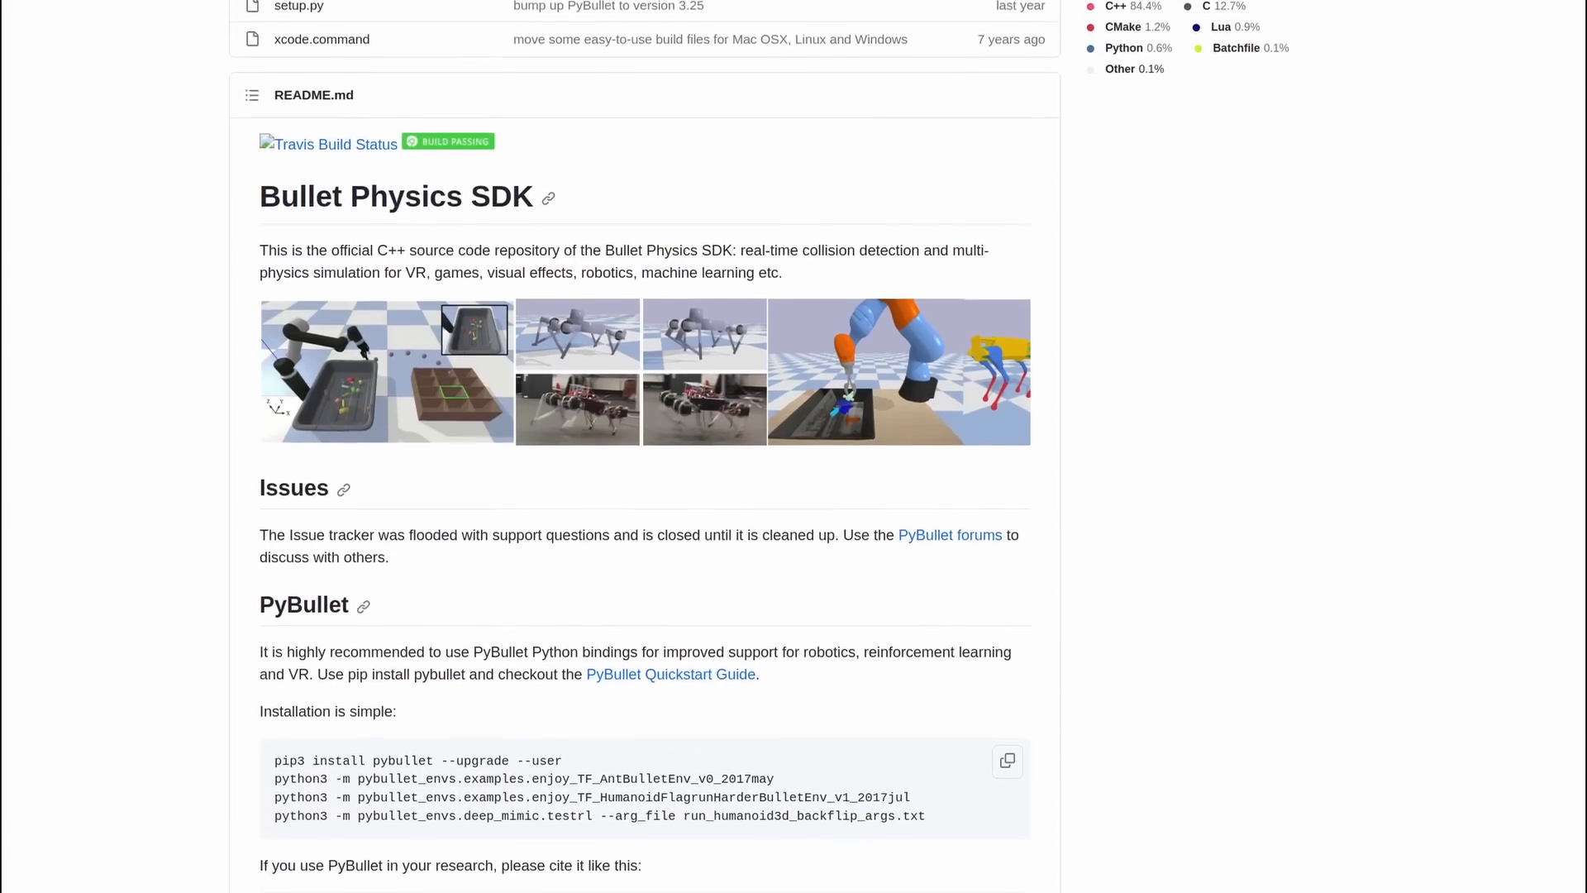
scroll(down, 3)
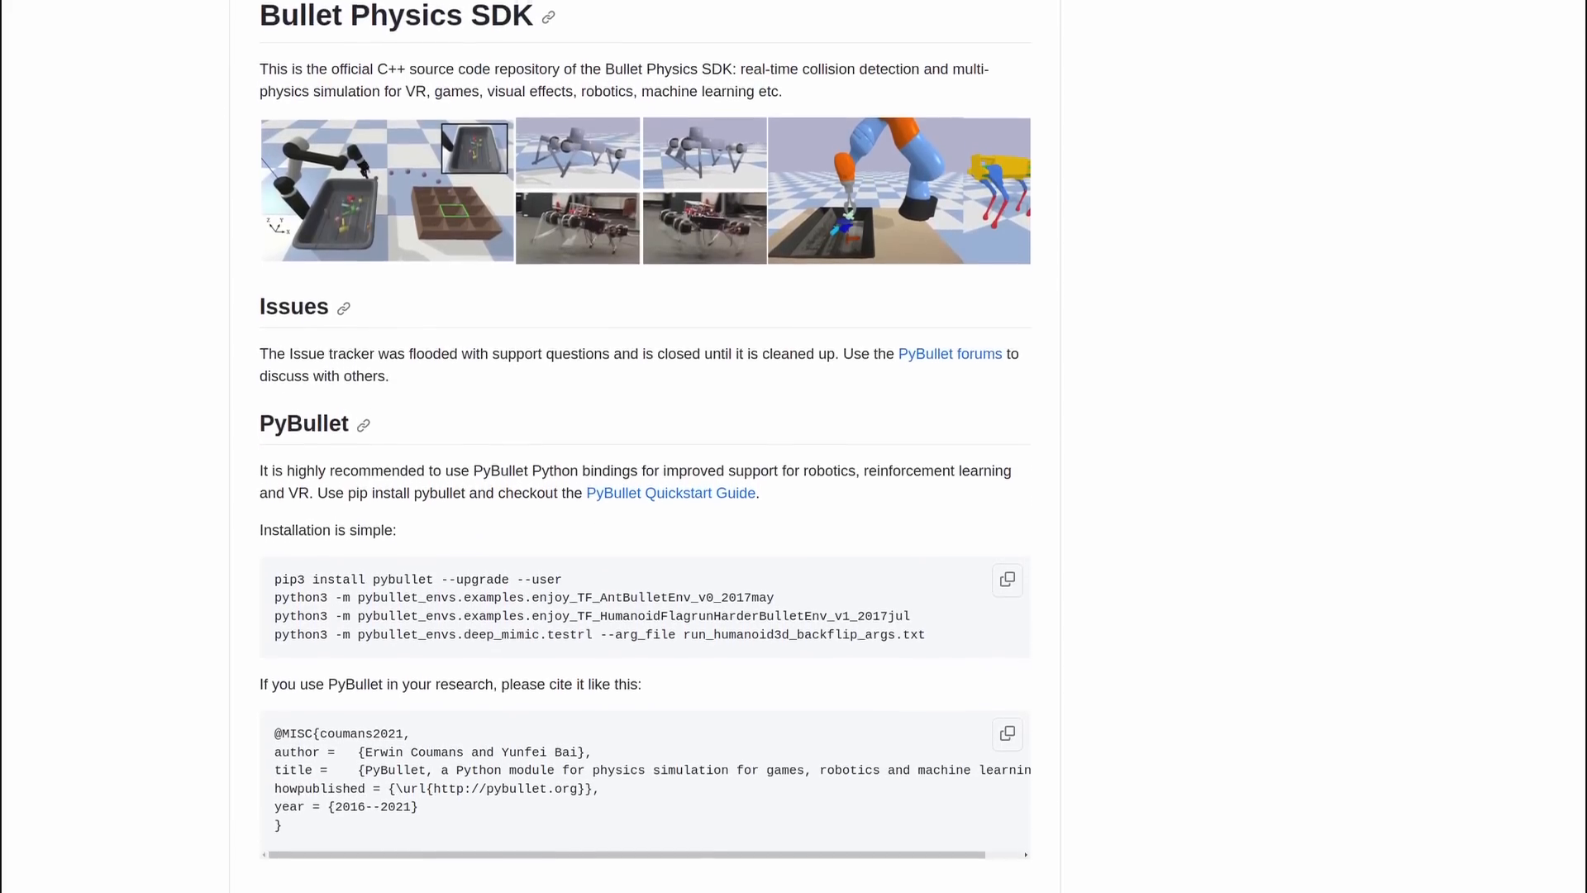
scroll(down, 3)
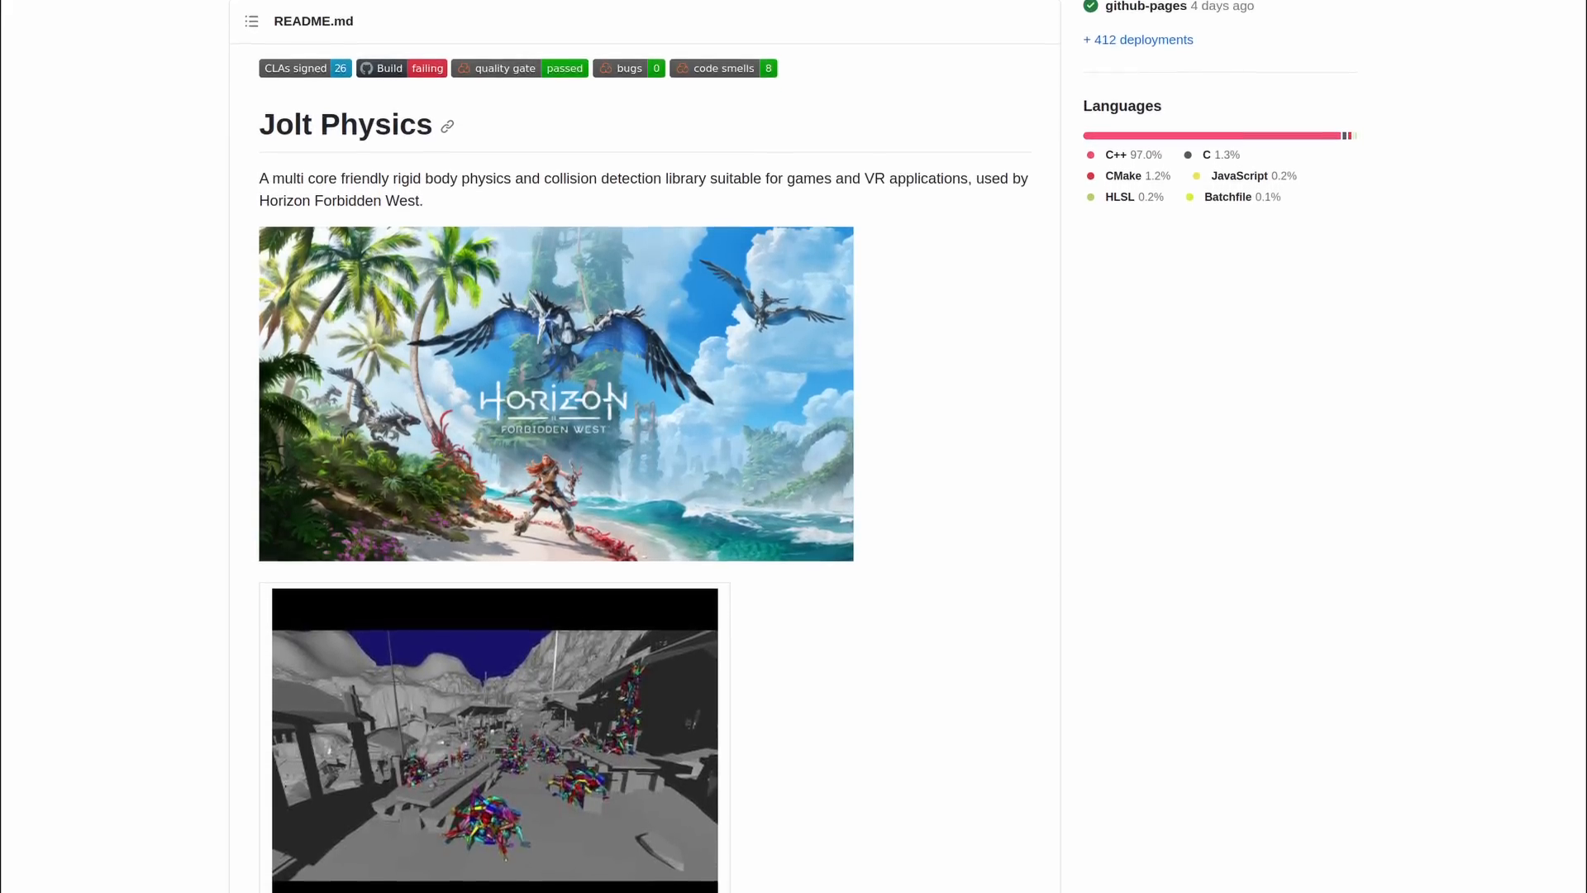
Scroll through the Jolt Physics README and on into the godot-jolt repository README
scroll(down, 3)
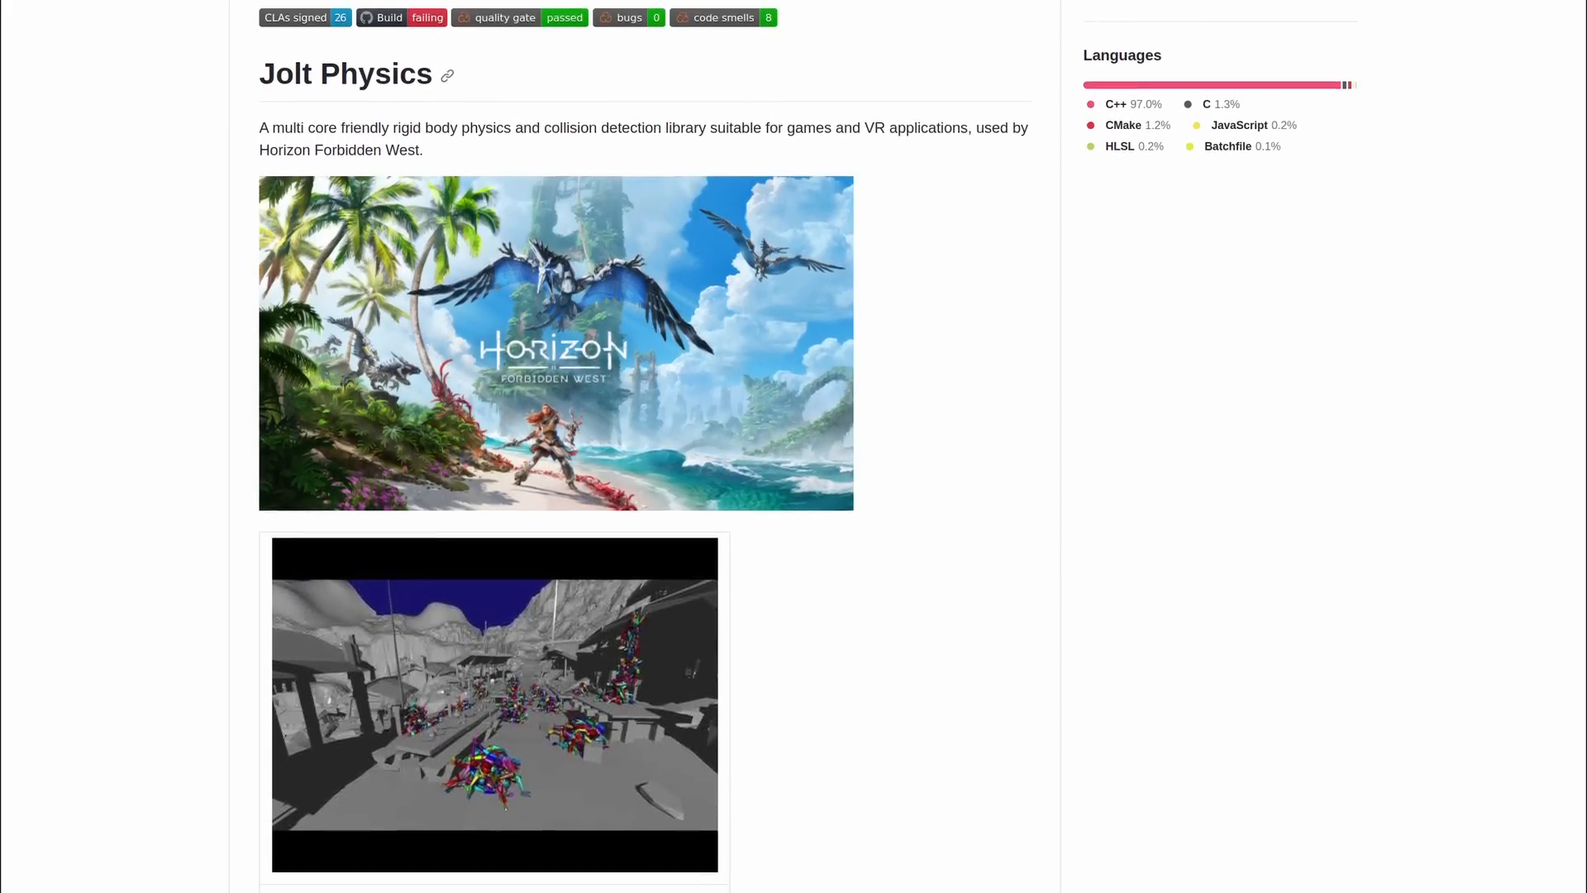
scroll(down, 3)
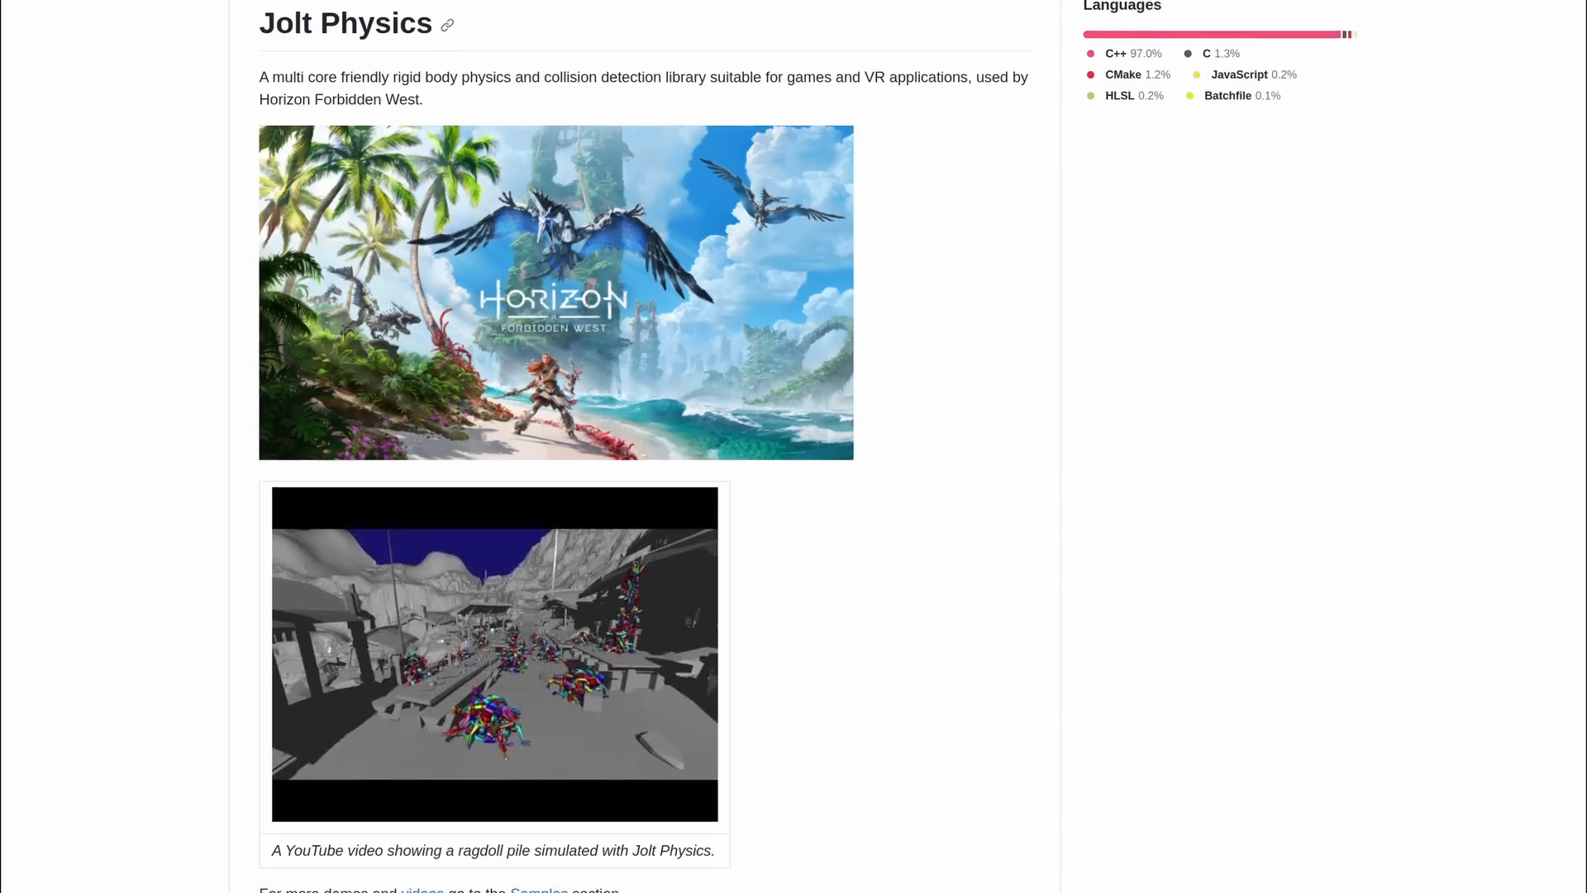
scroll(down, 3)
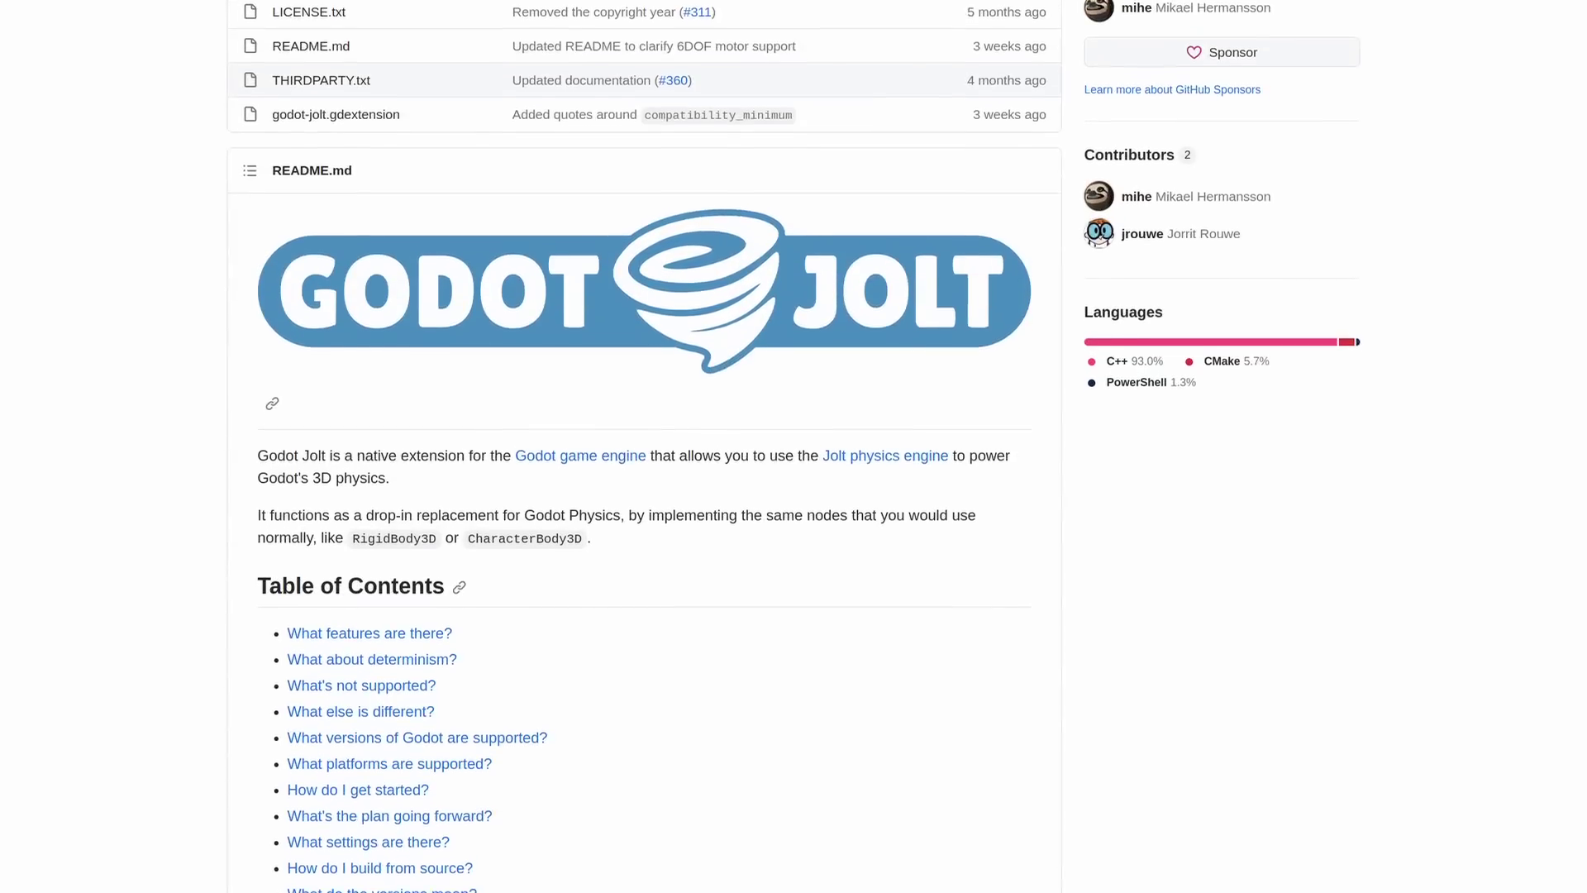
scroll(down, 3)
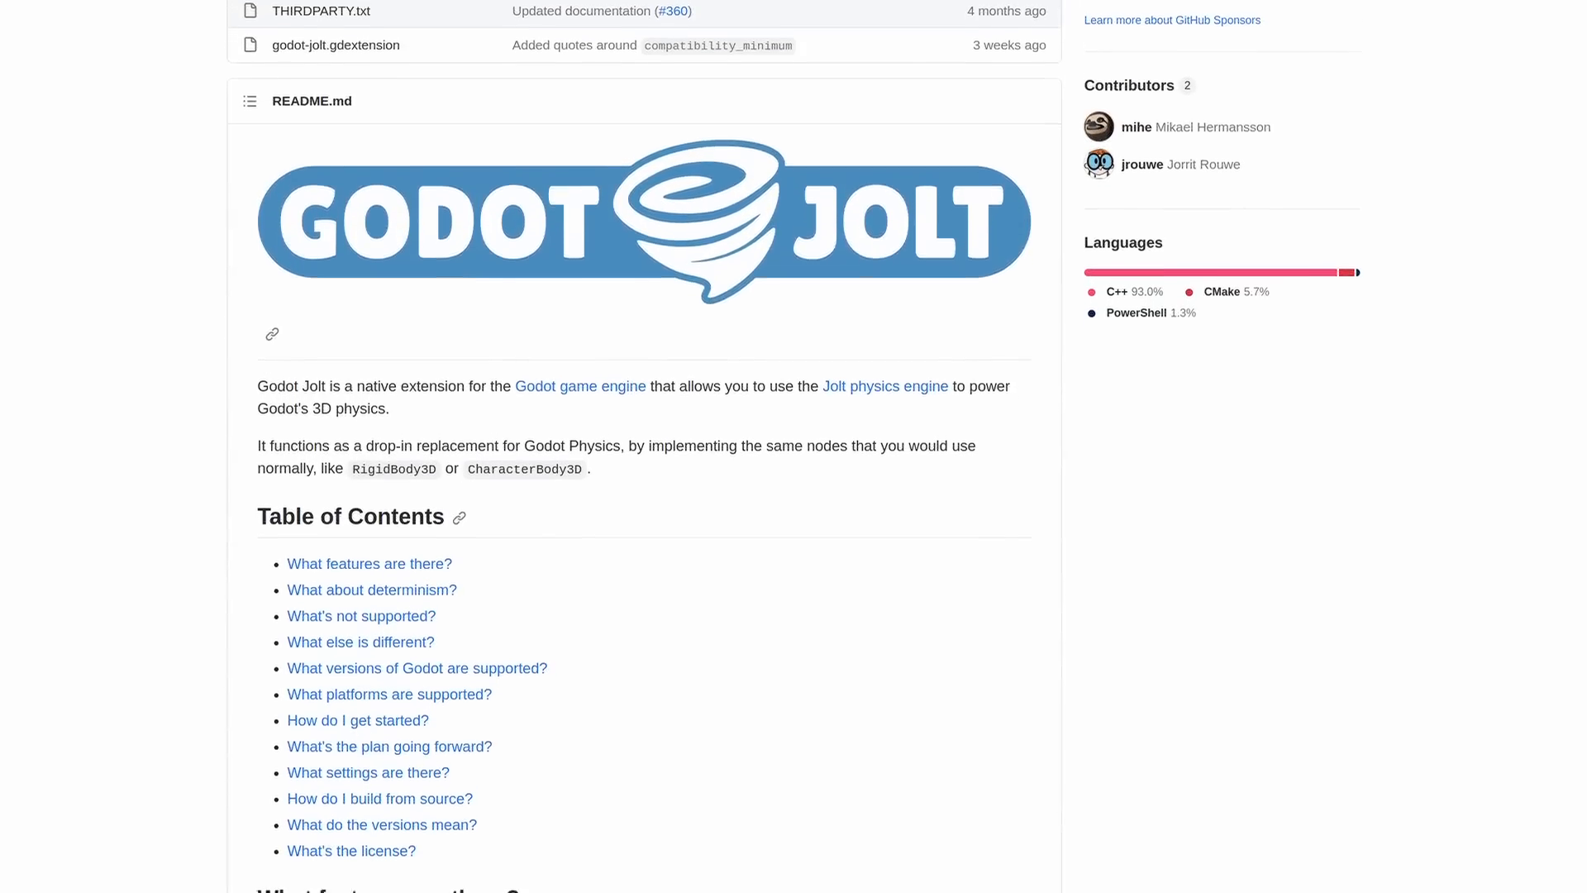
scroll(down, 3)
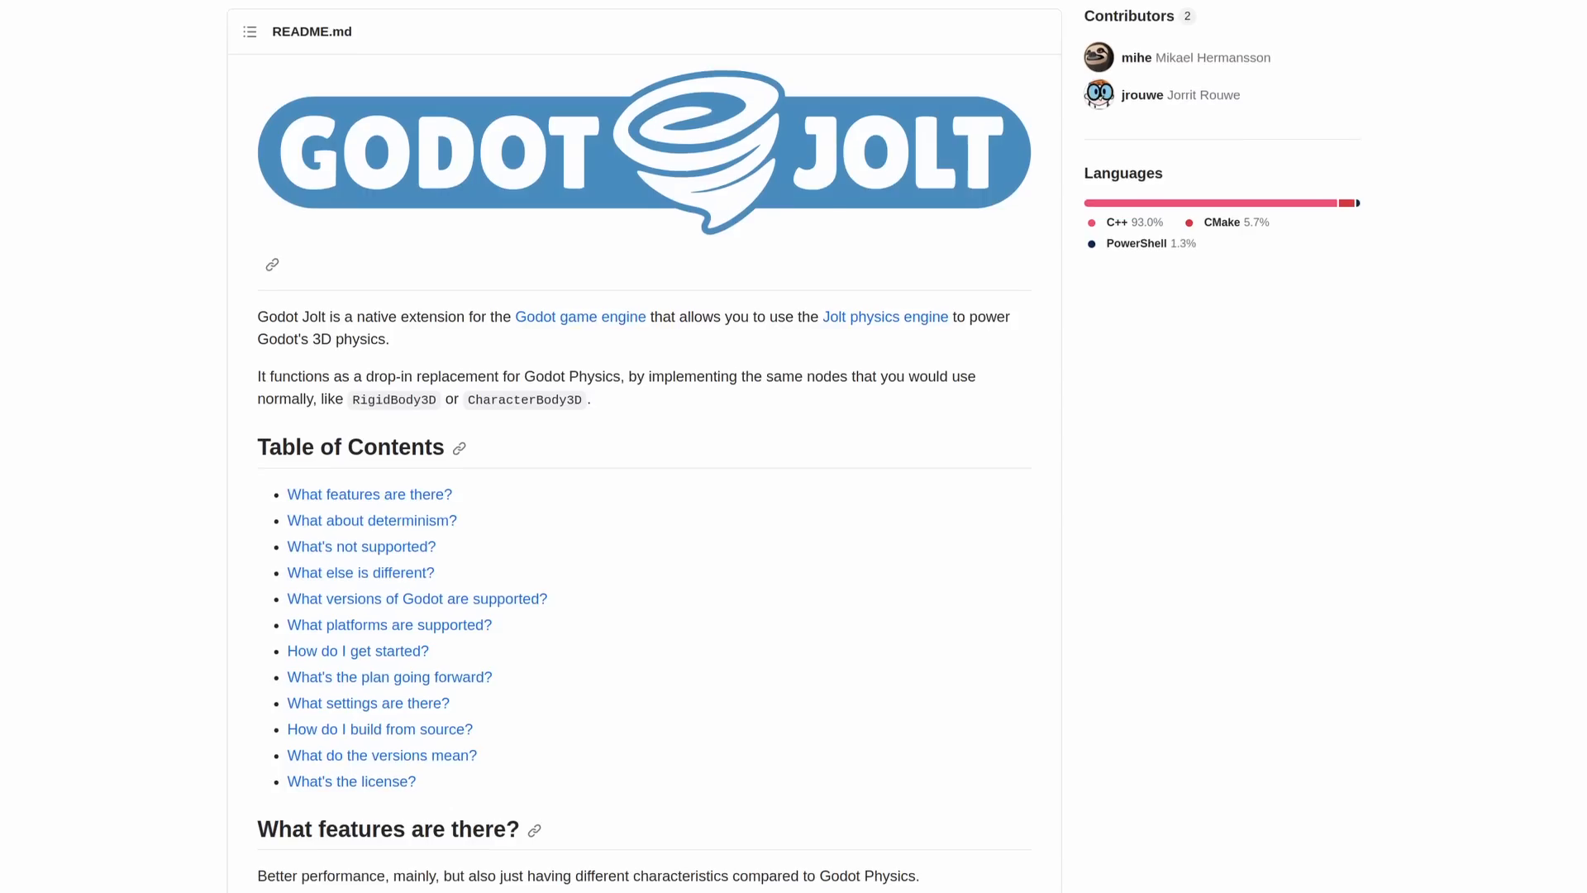
scroll(down, 3)
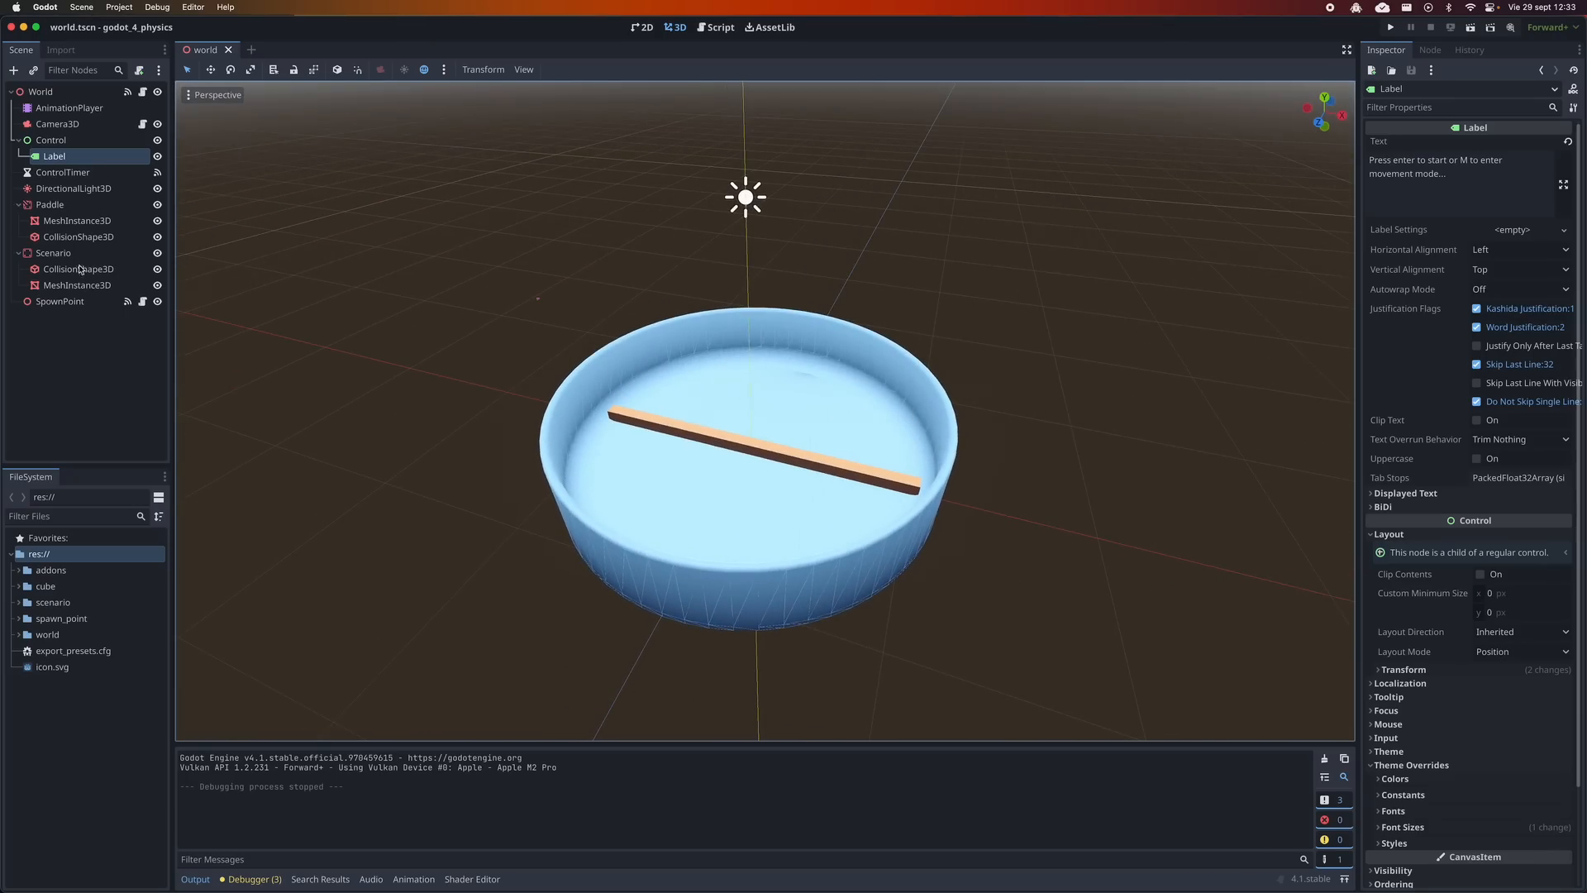
click(716, 28)
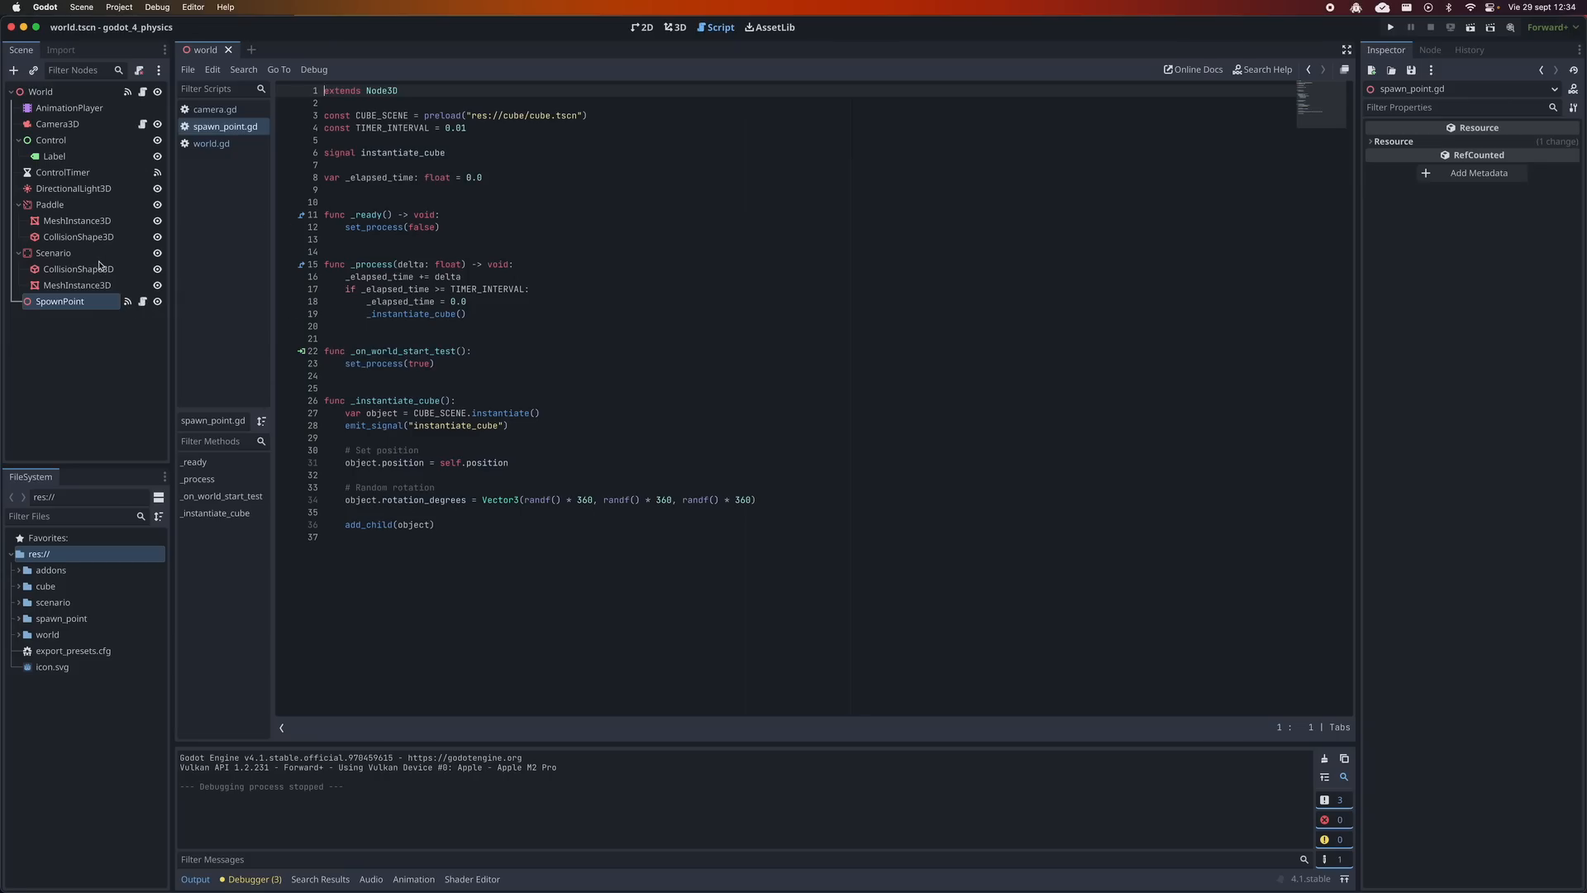
click(675, 28)
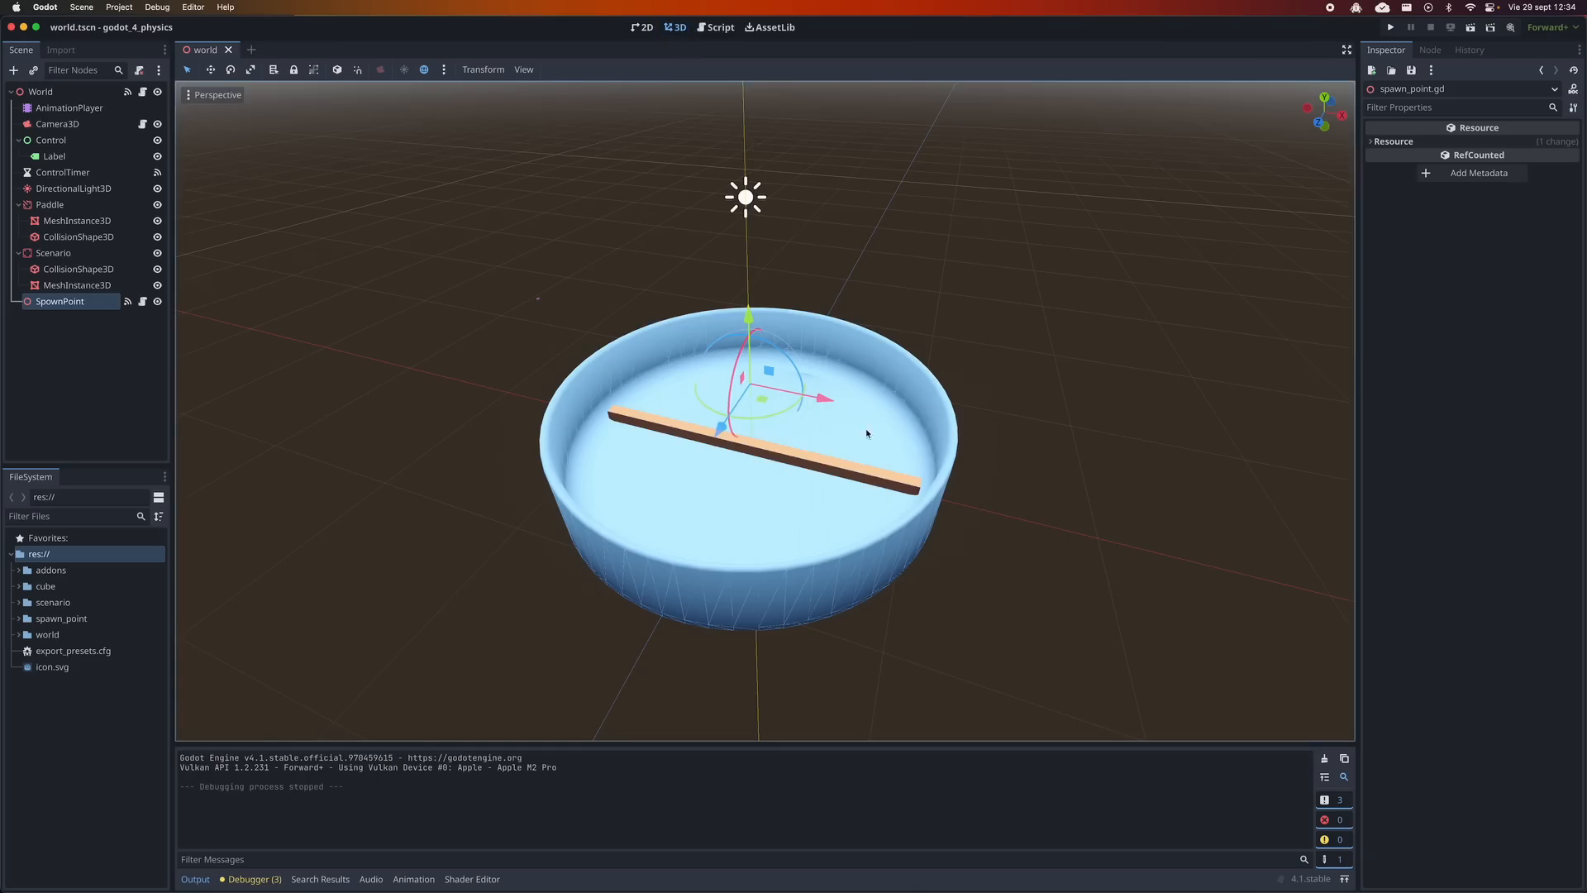
click(50, 205)
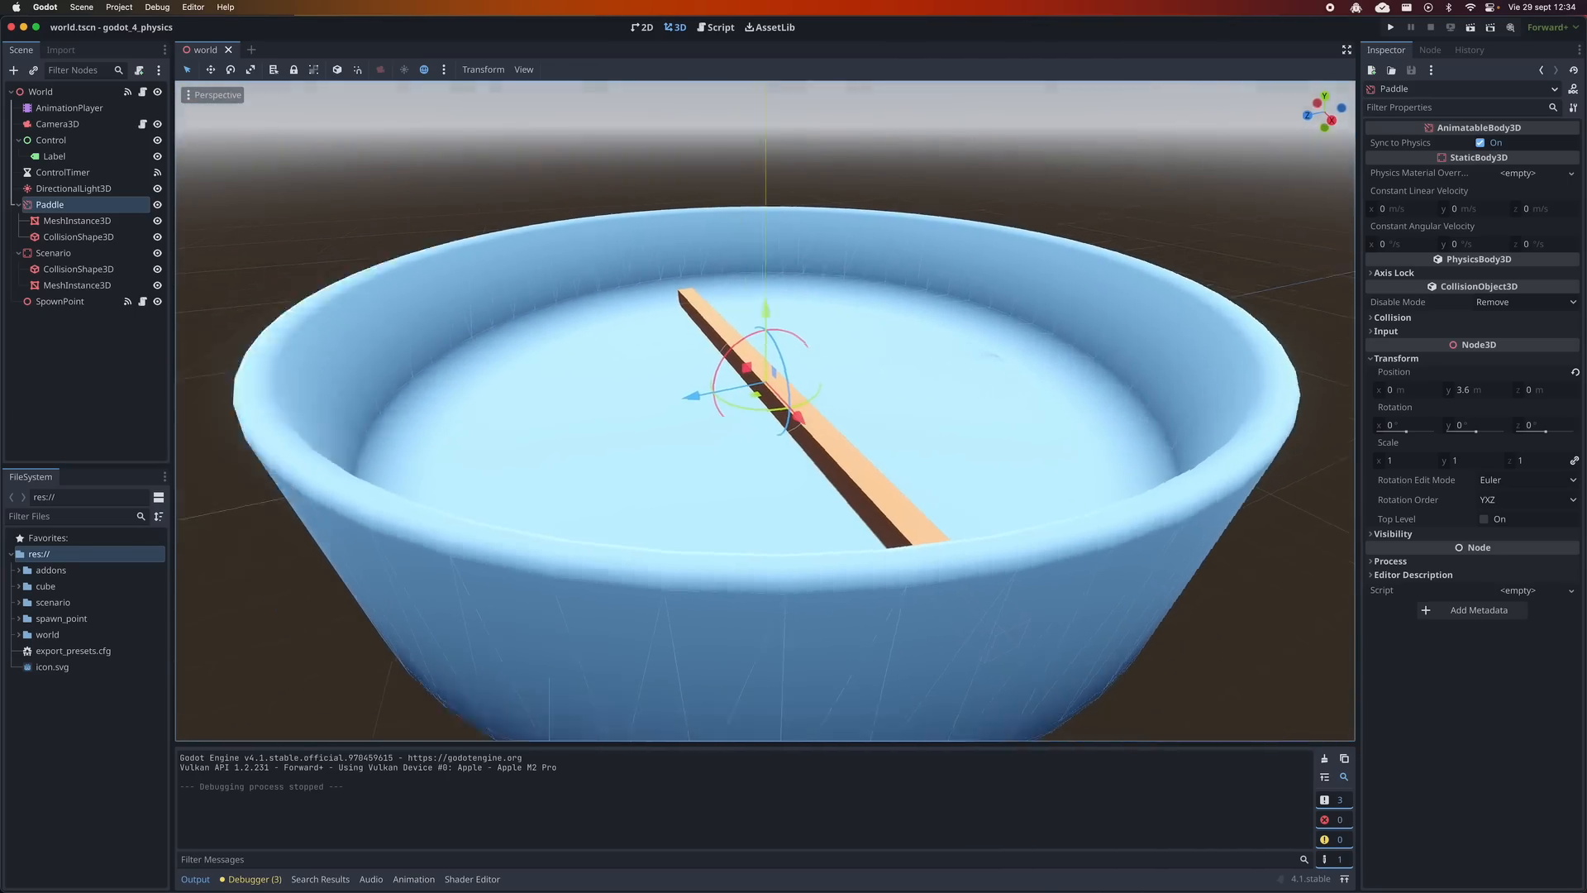
click(1390, 28)
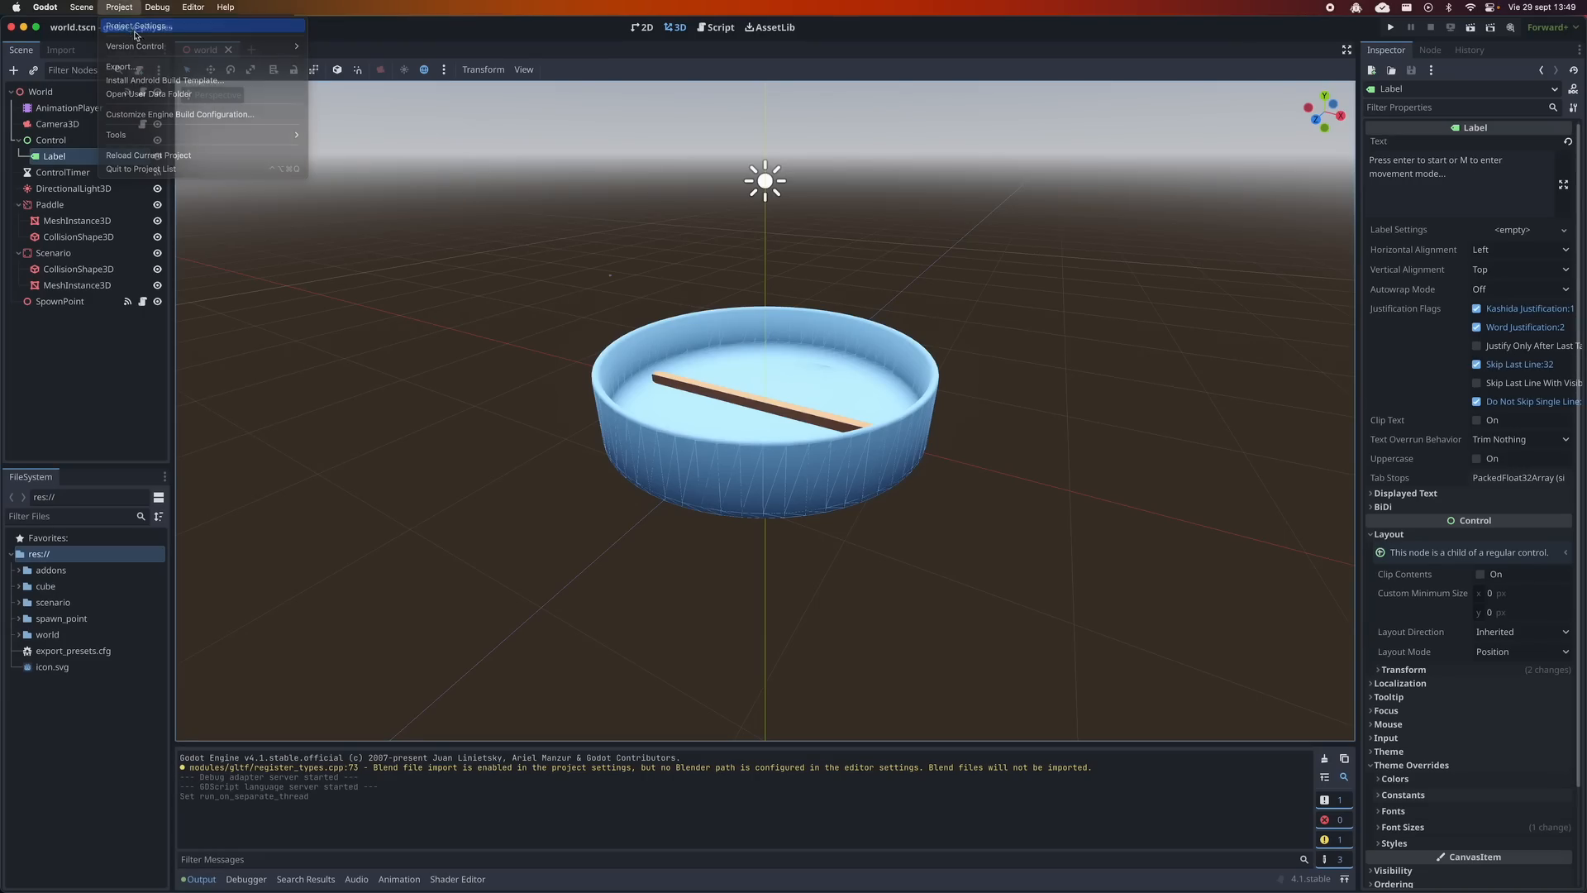
View the Physics > 3D engine setting (GodotPhysics3D), then switch to the empty godot-jolt-test project
click(137, 26)
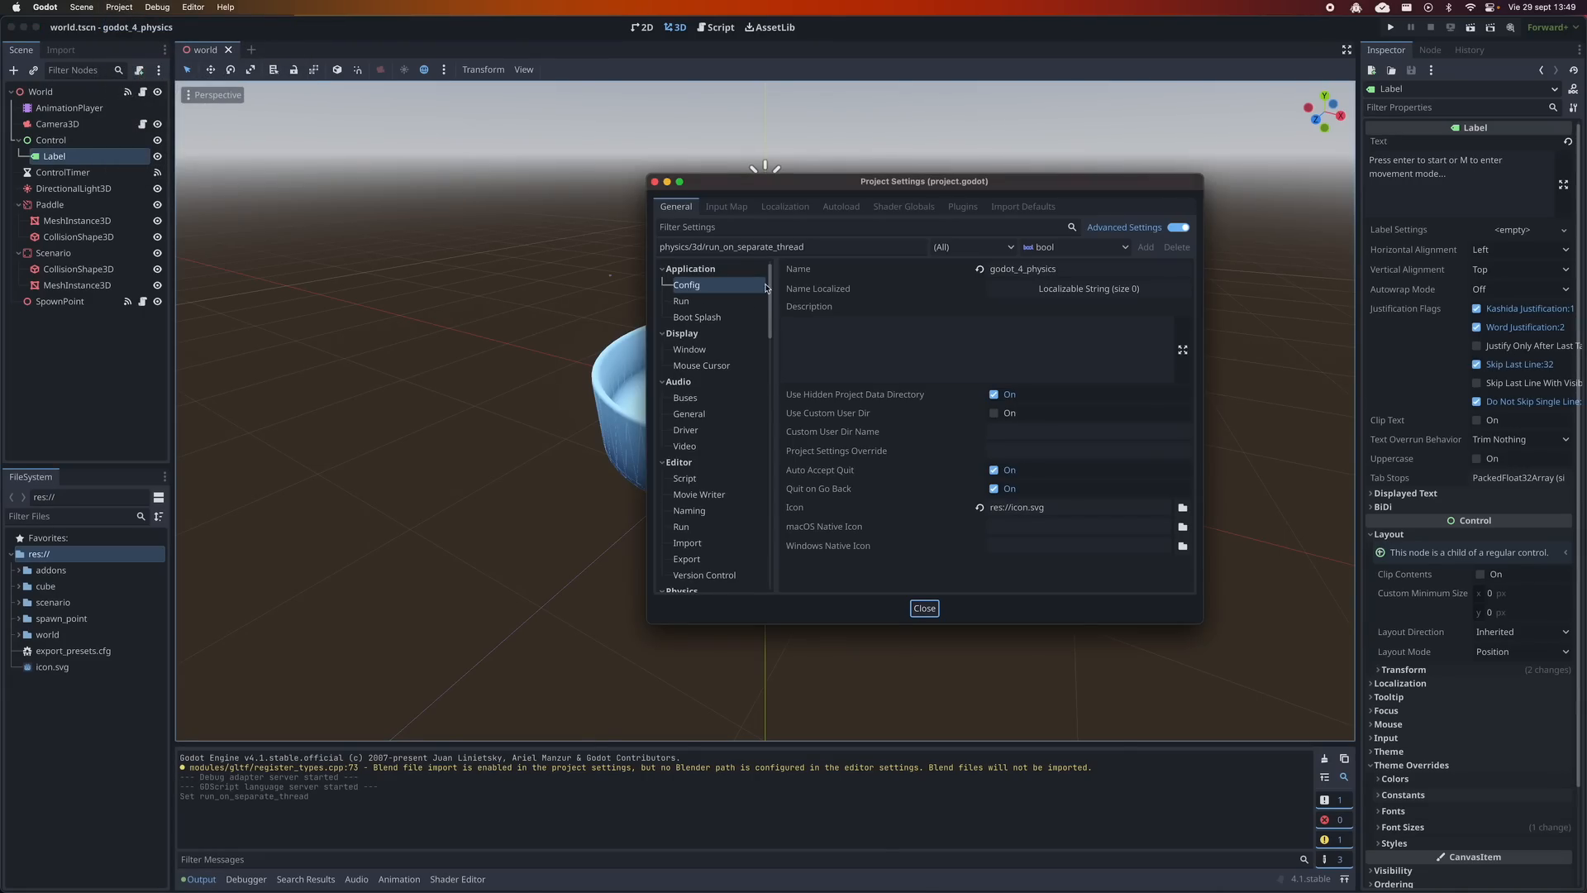
scroll(down, 3)
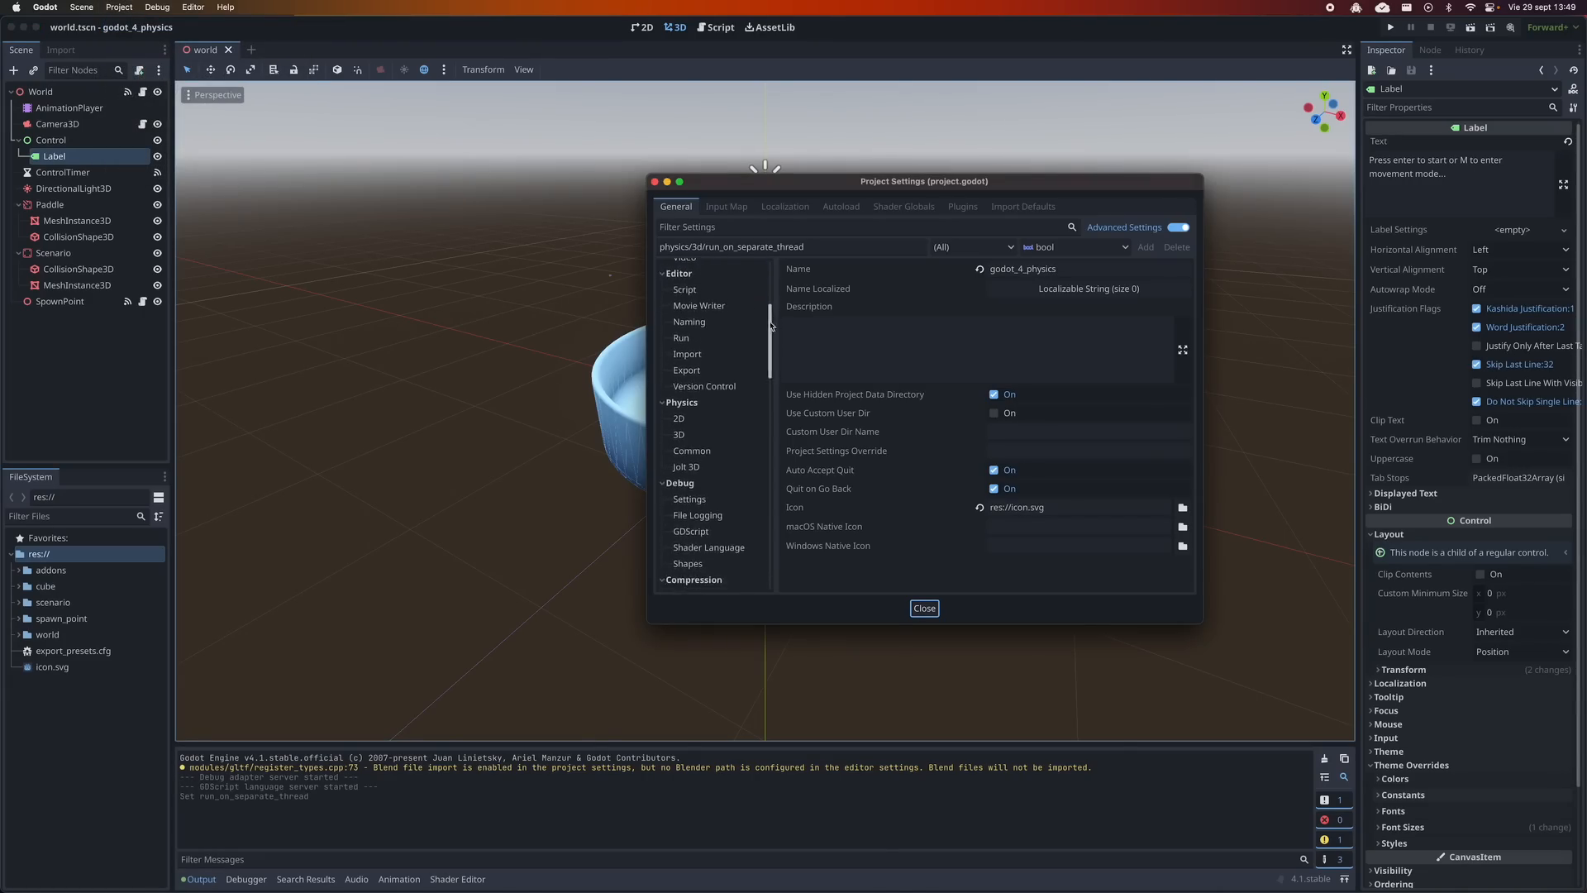
click(678, 435)
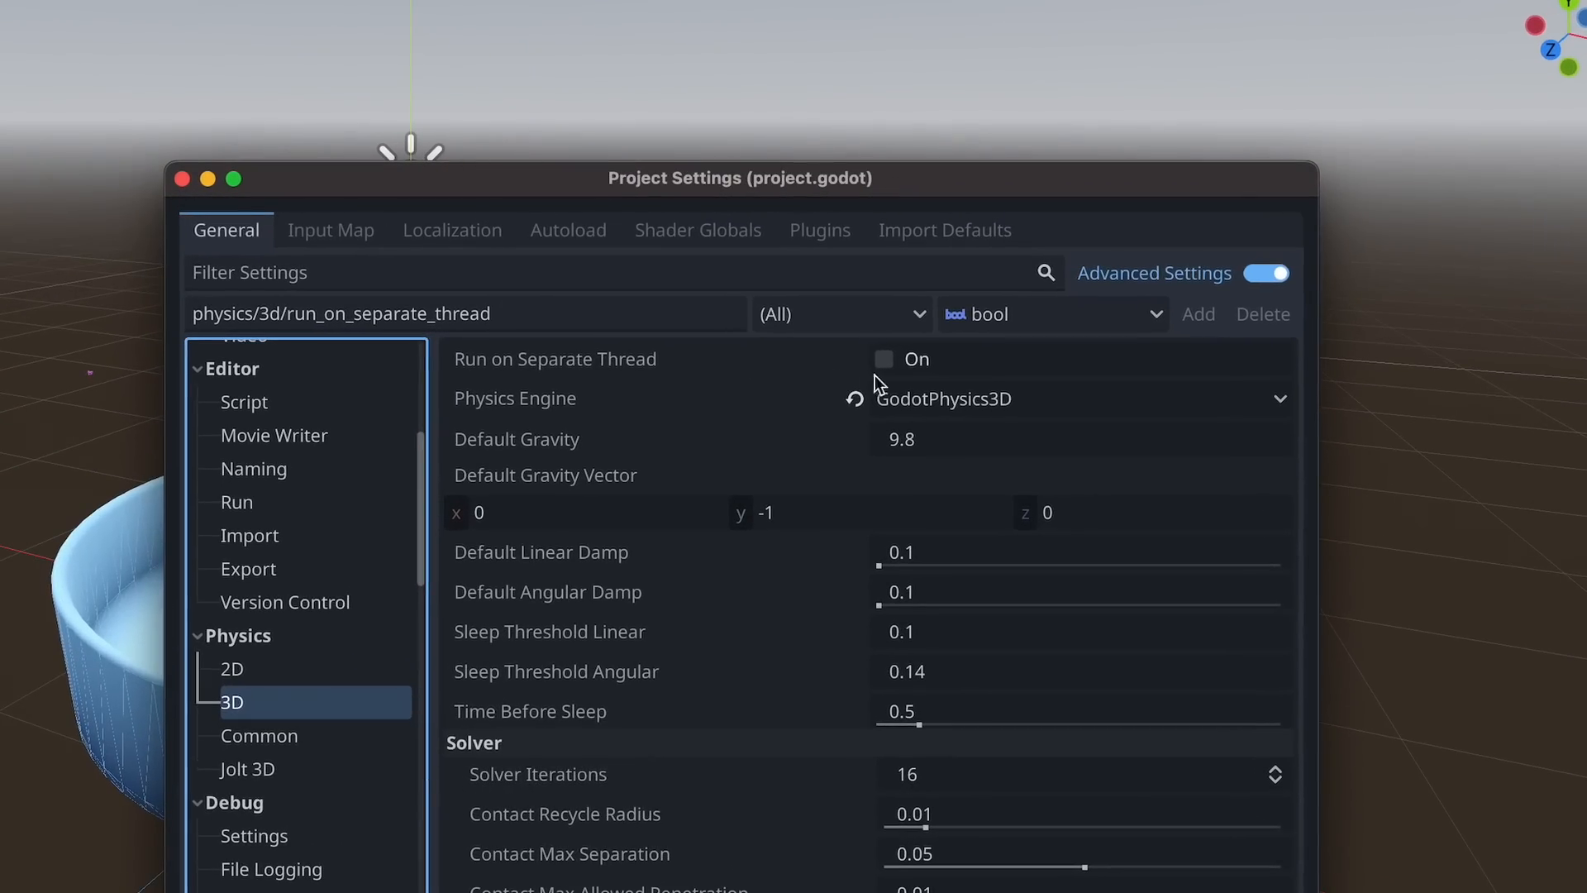
click(883, 359)
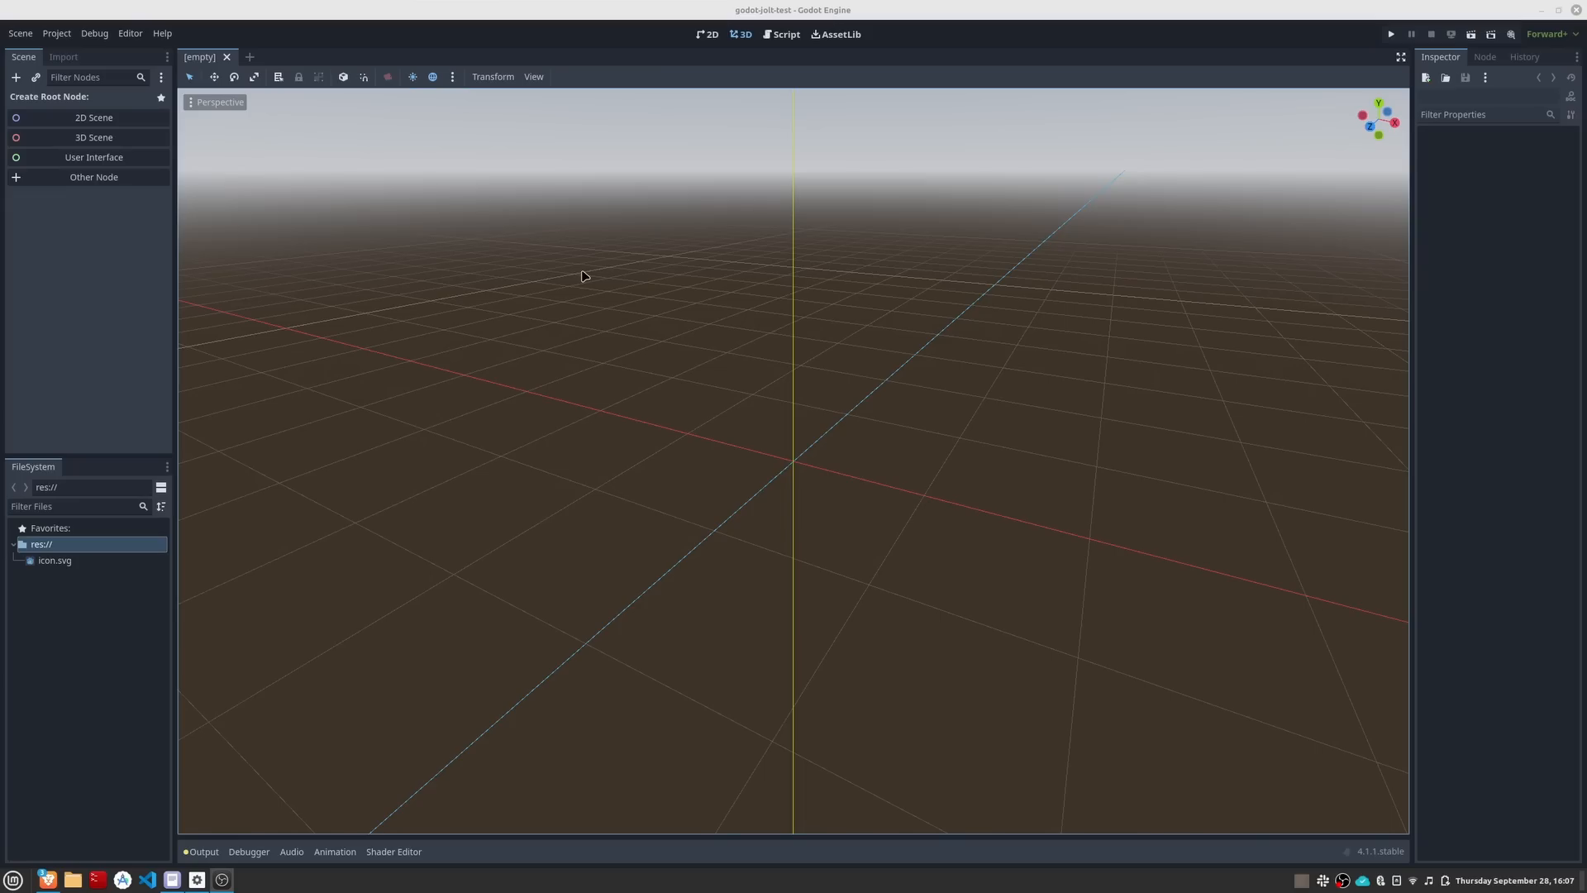
Find Godot Jolt in the AssetLib, download it and install its addons folder into the project
click(834, 33)
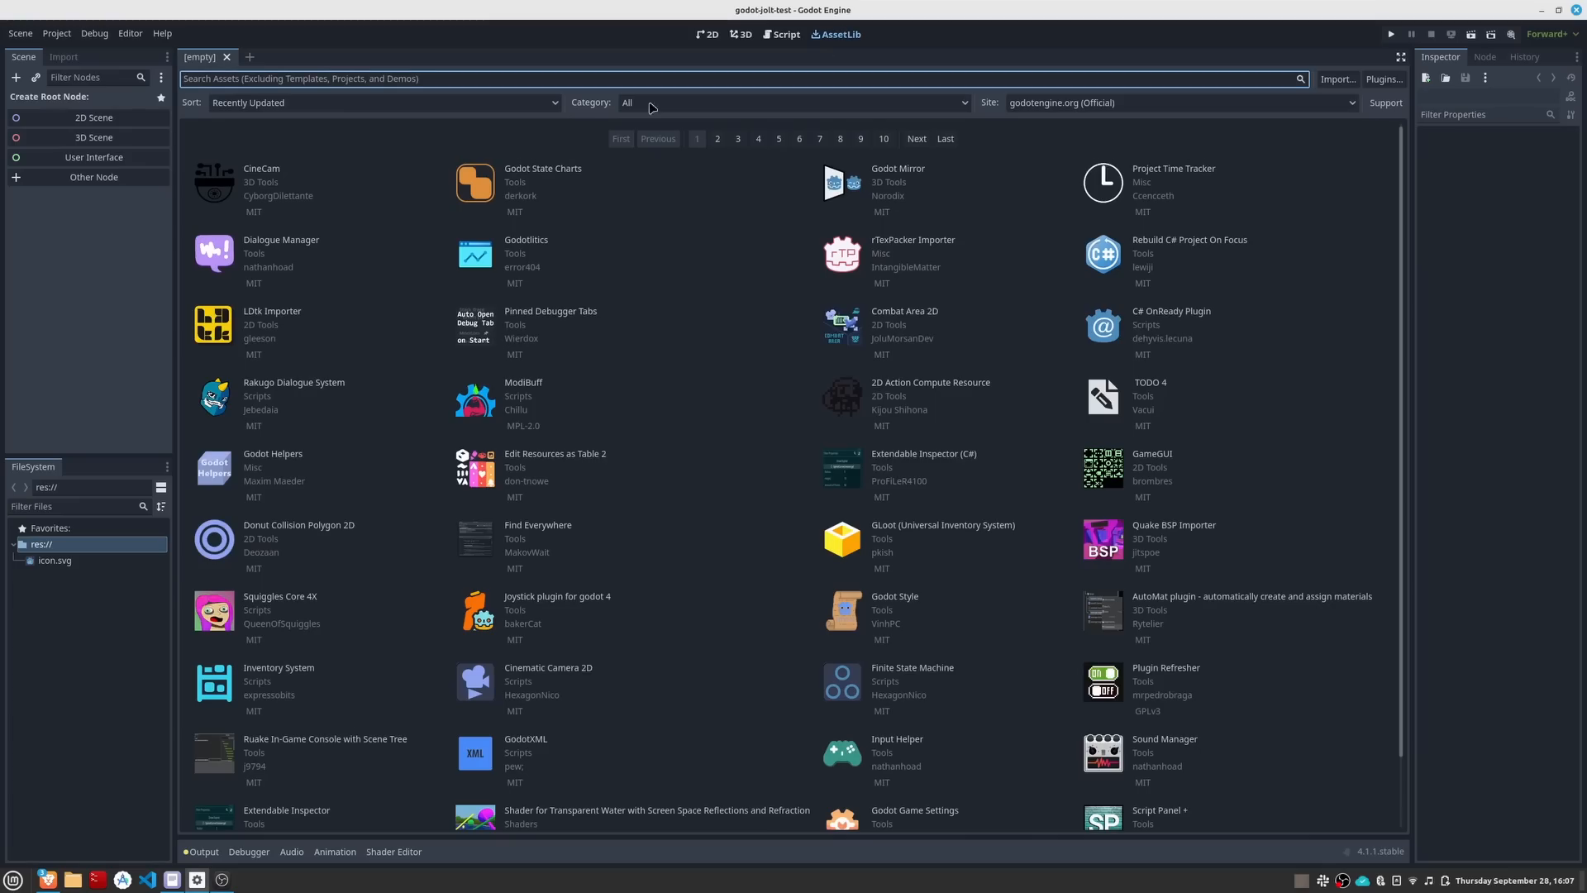
text(jolt)
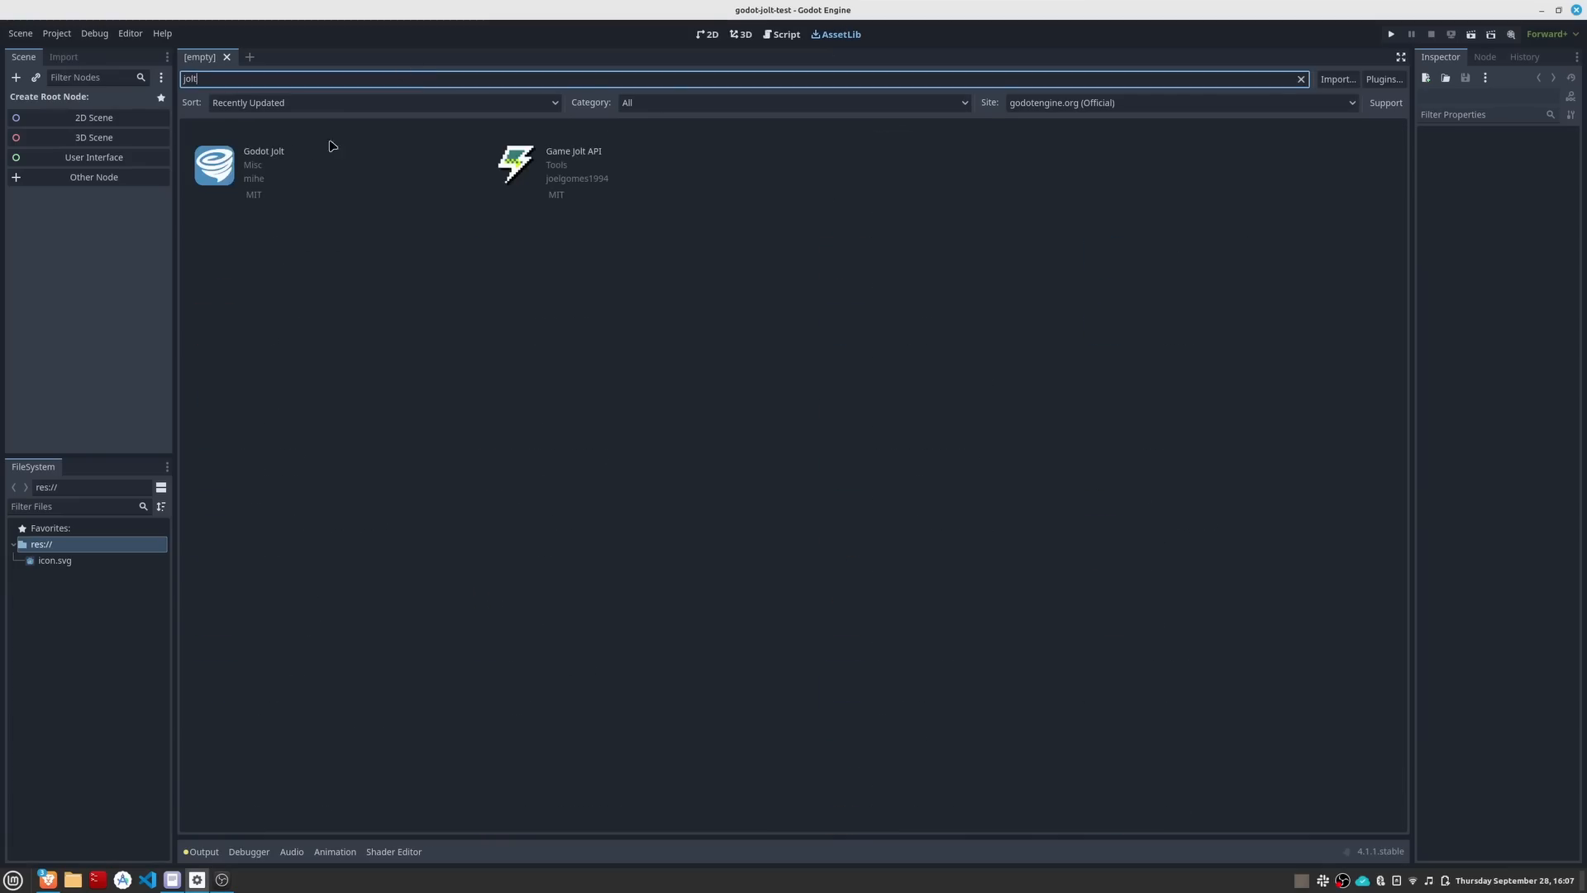
click(262, 165)
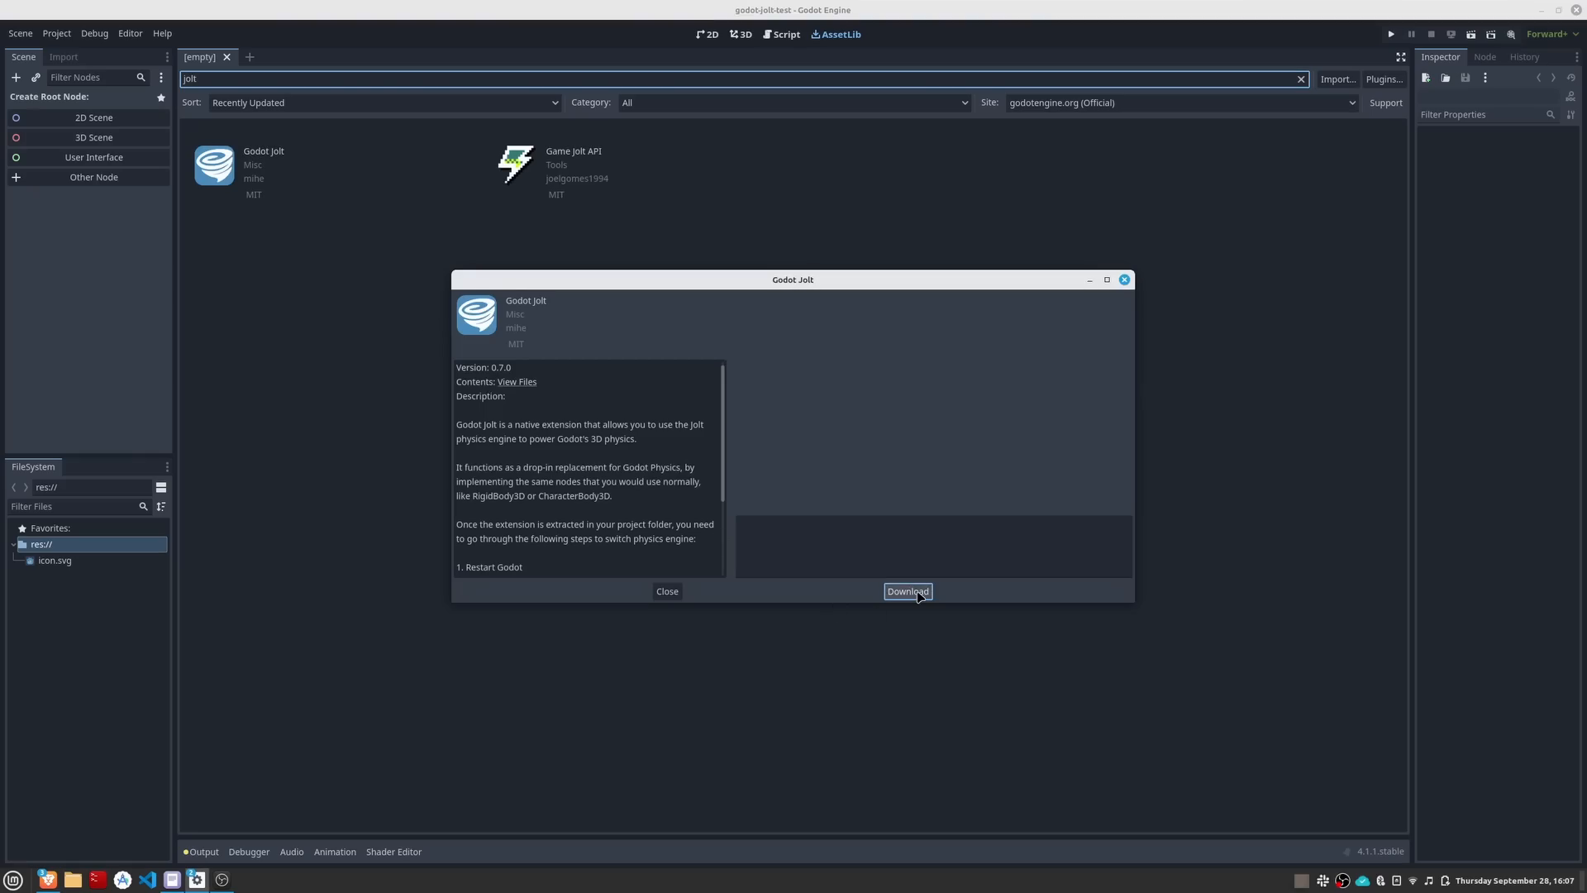
click(904, 592)
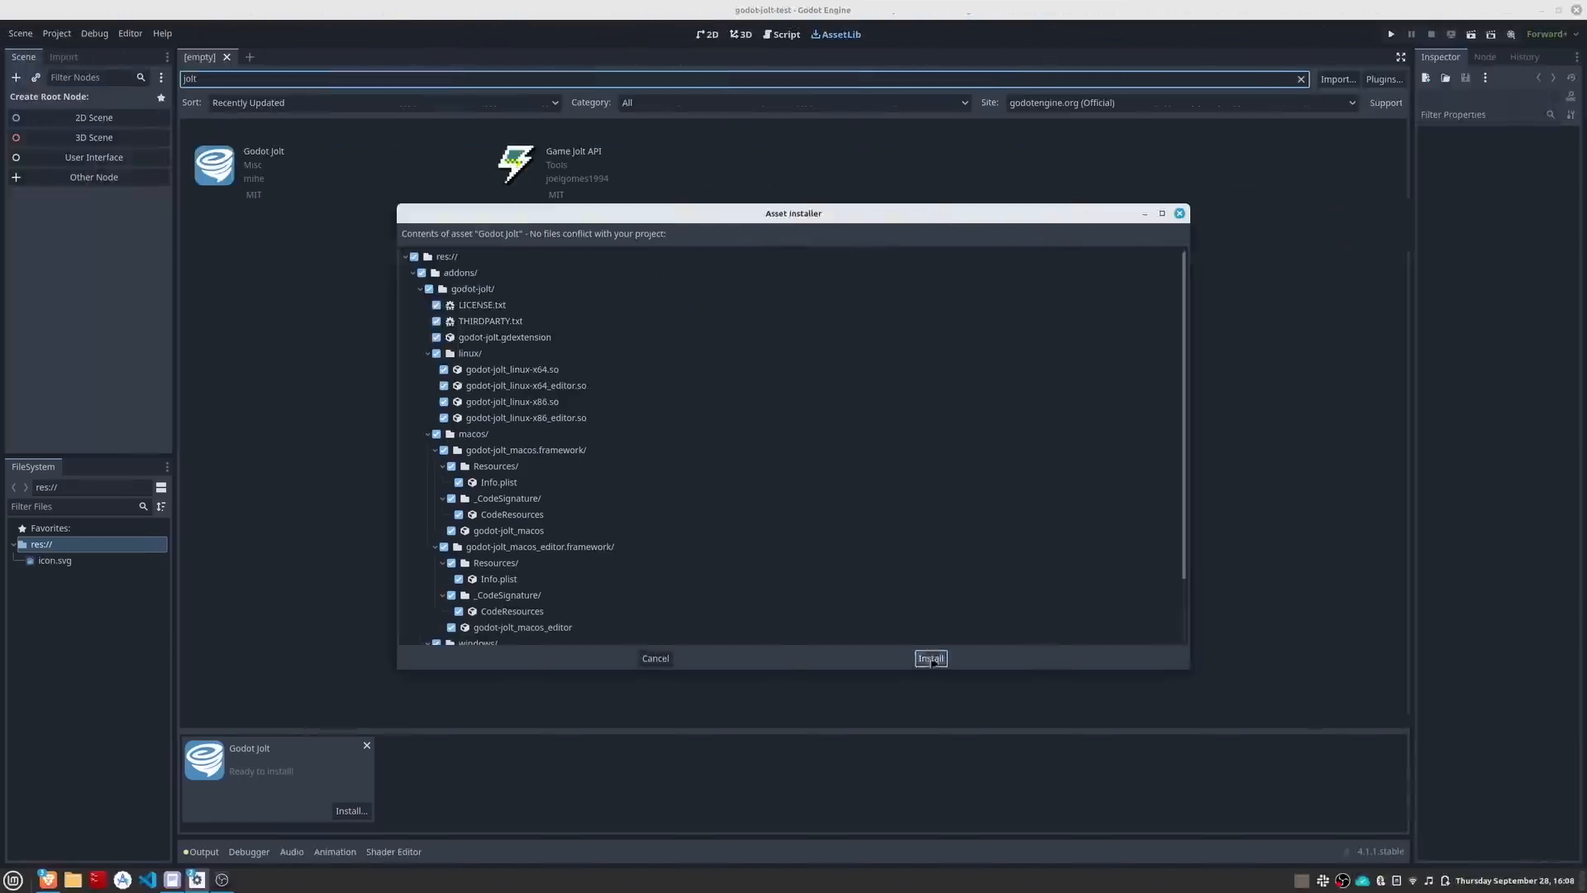
click(929, 658)
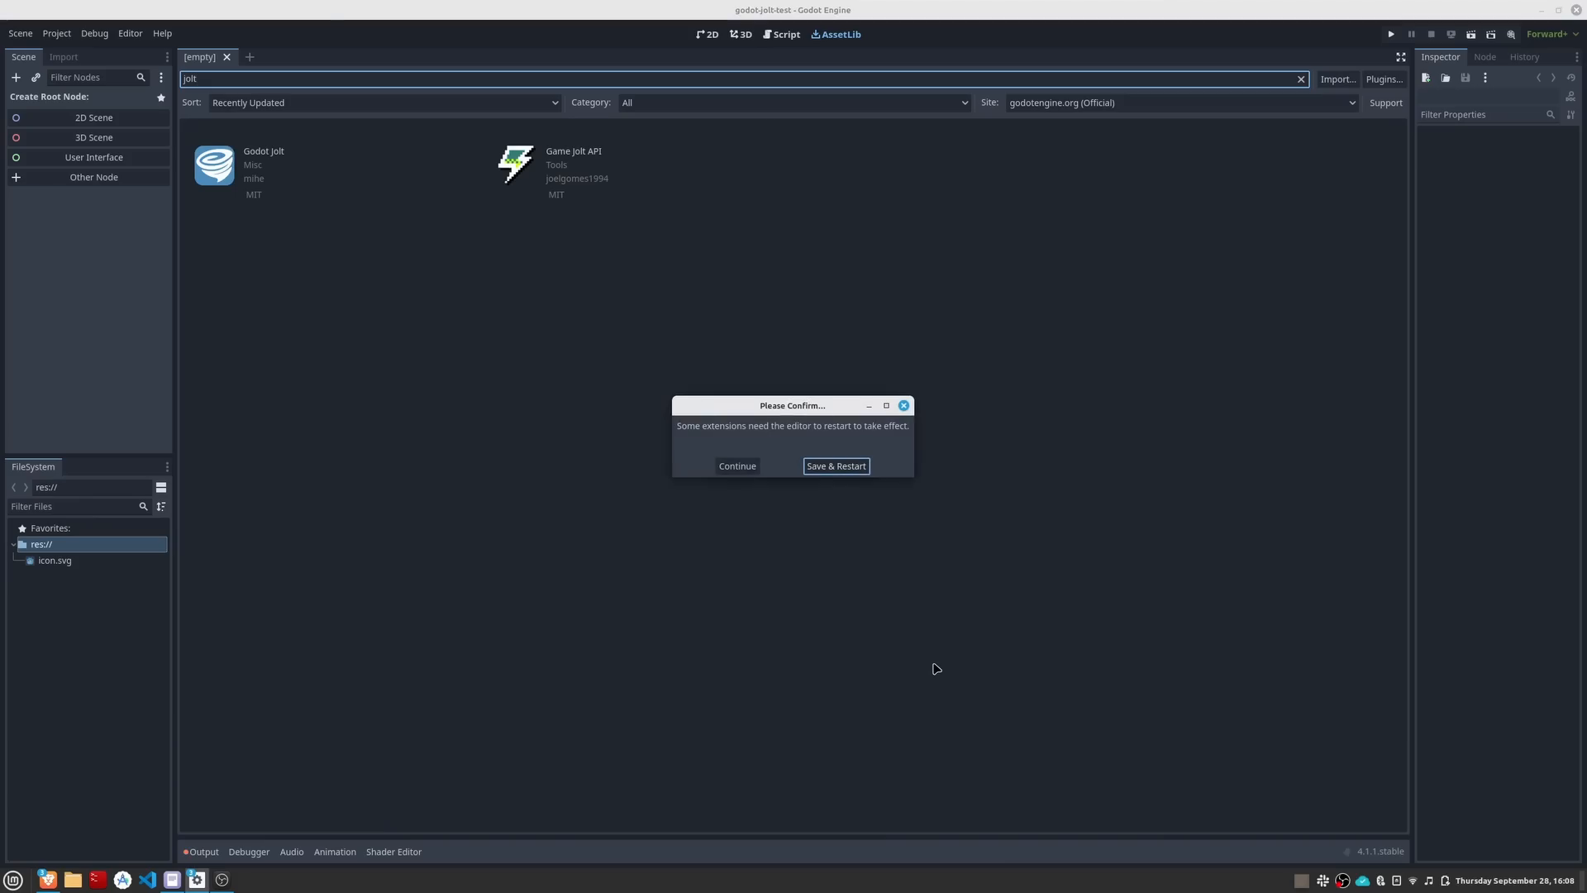
mouse_move(854, 477)
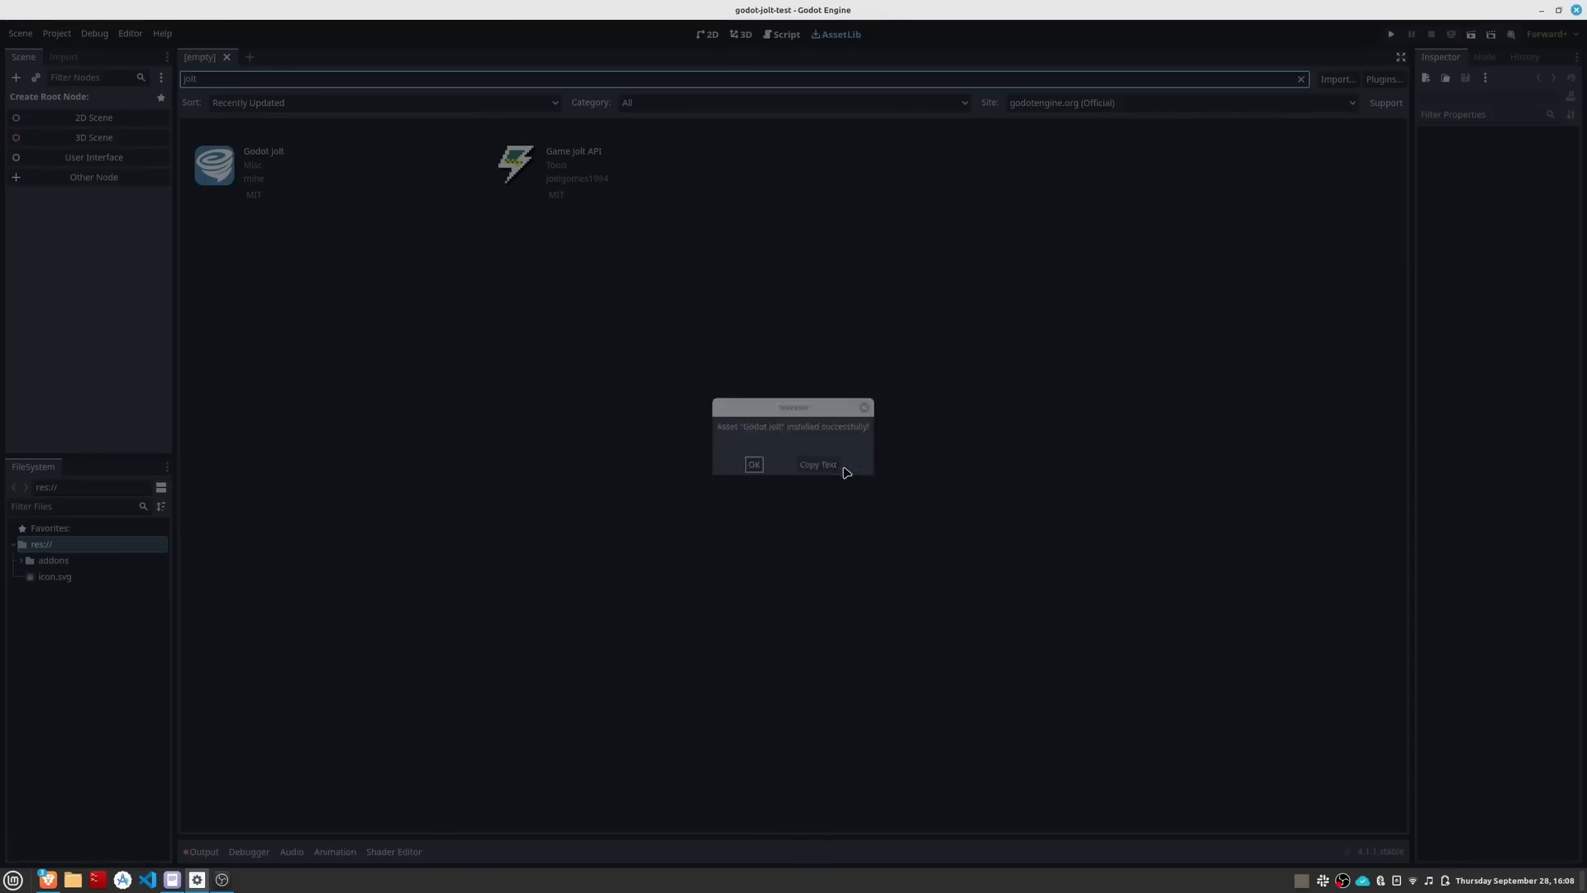
click(57, 33)
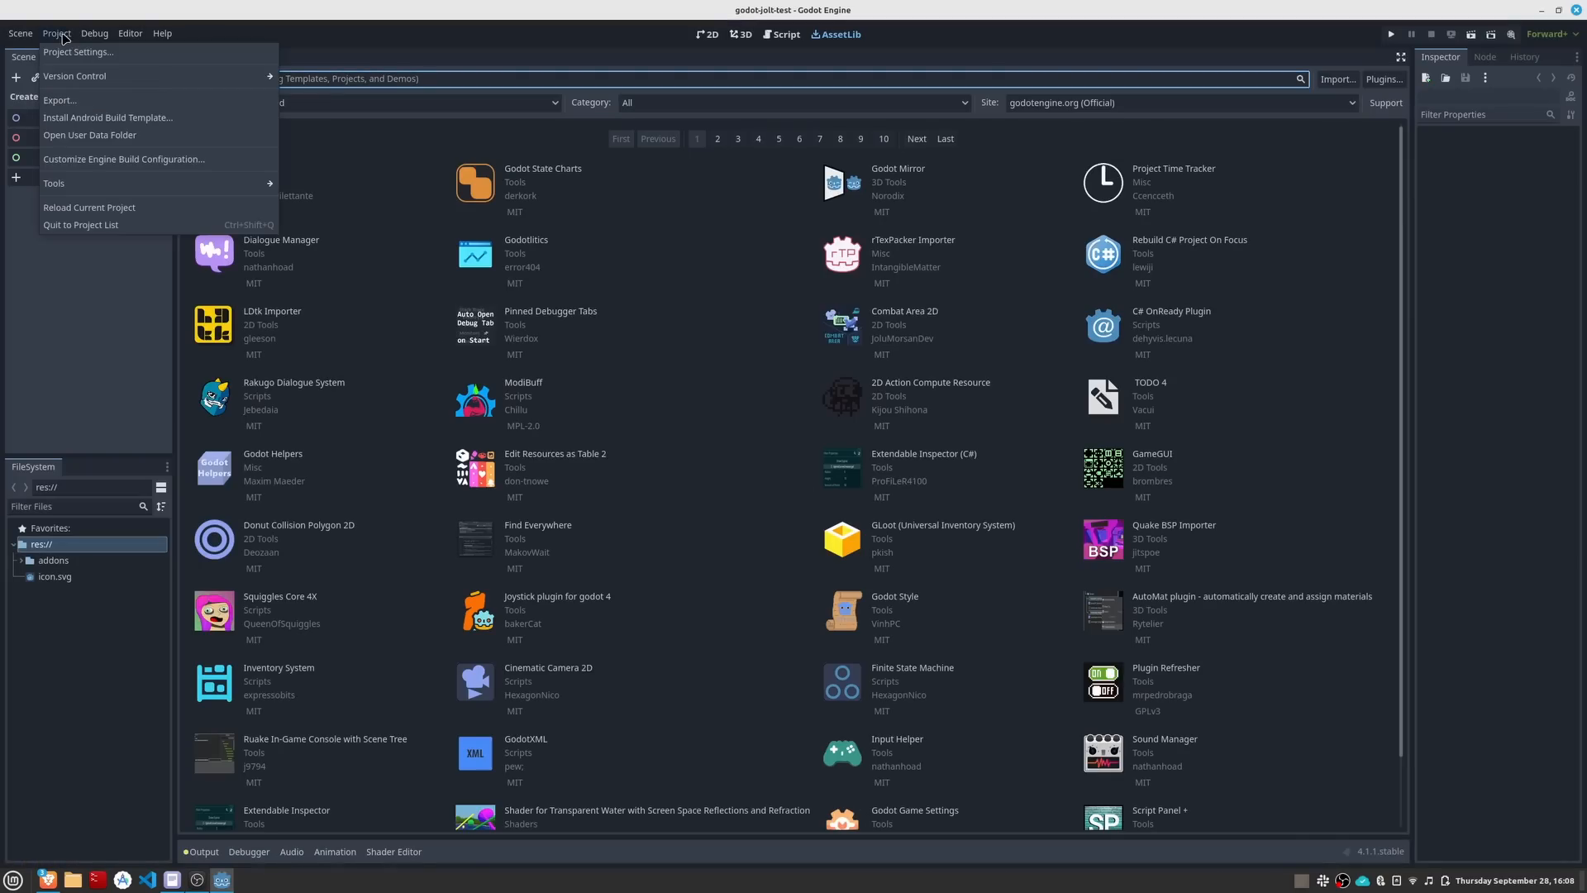
Set Physics > 3D > Physics Engine to JoltPhysics3D and Save & Restart the editor
click(77, 51)
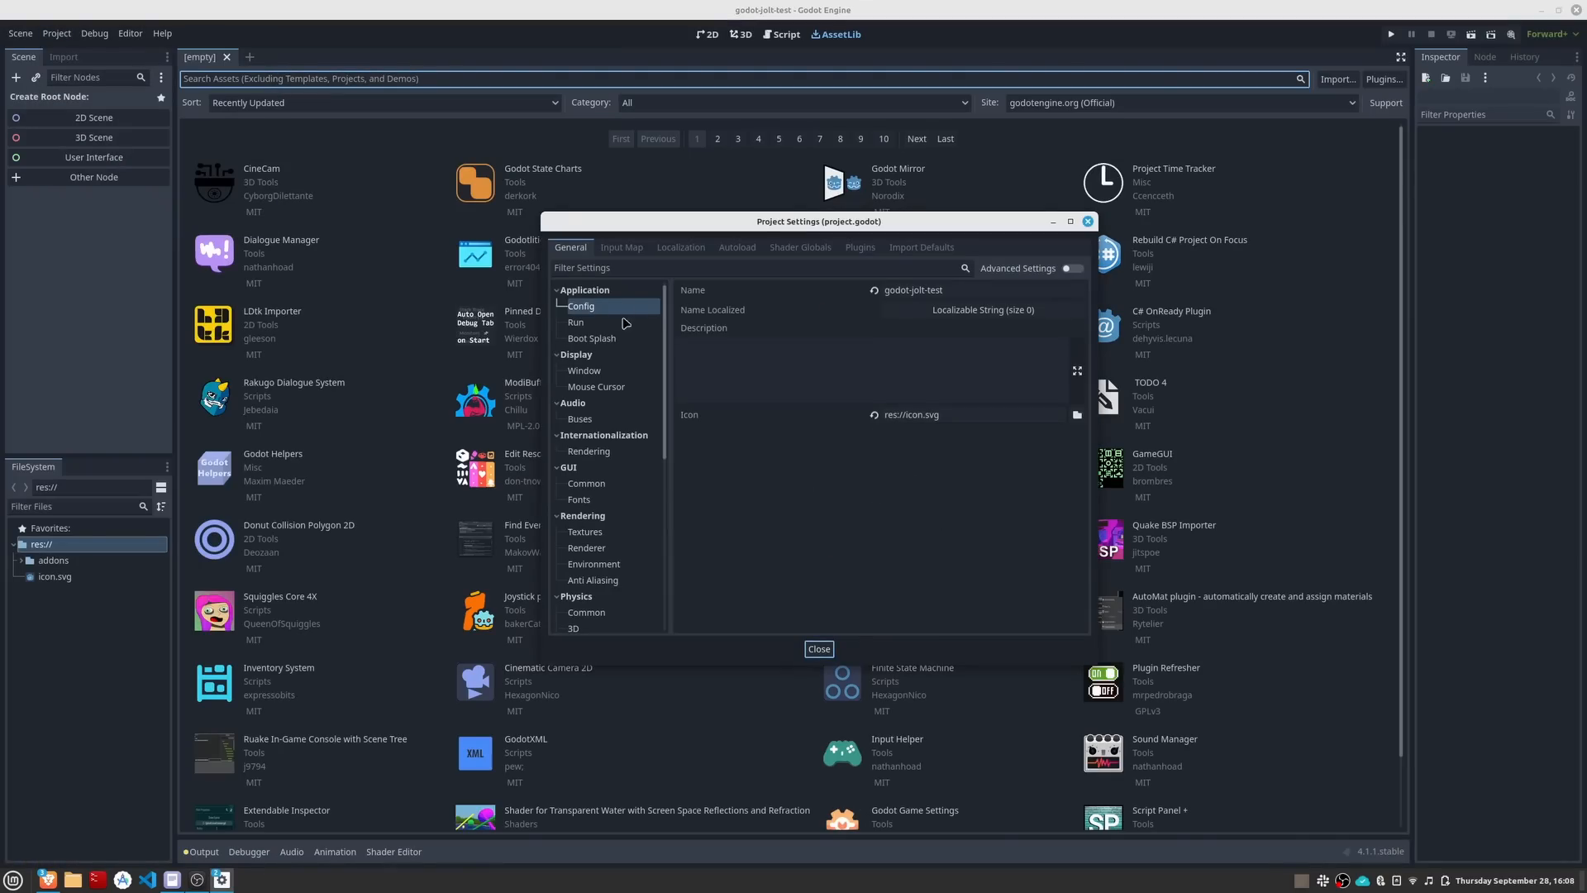
scroll(down, 3)
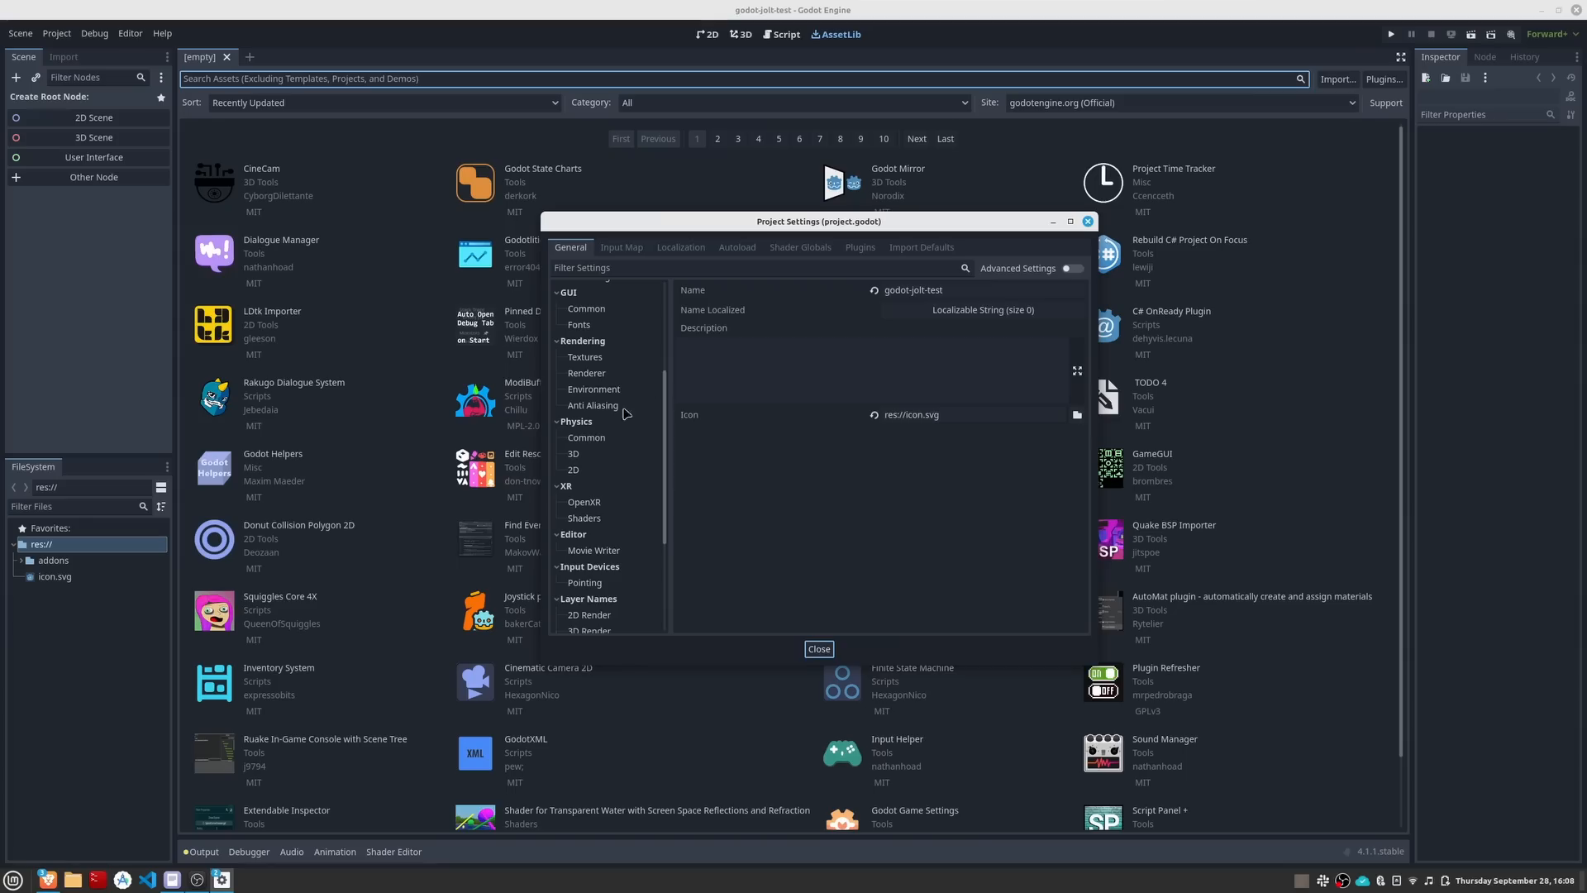
click(574, 453)
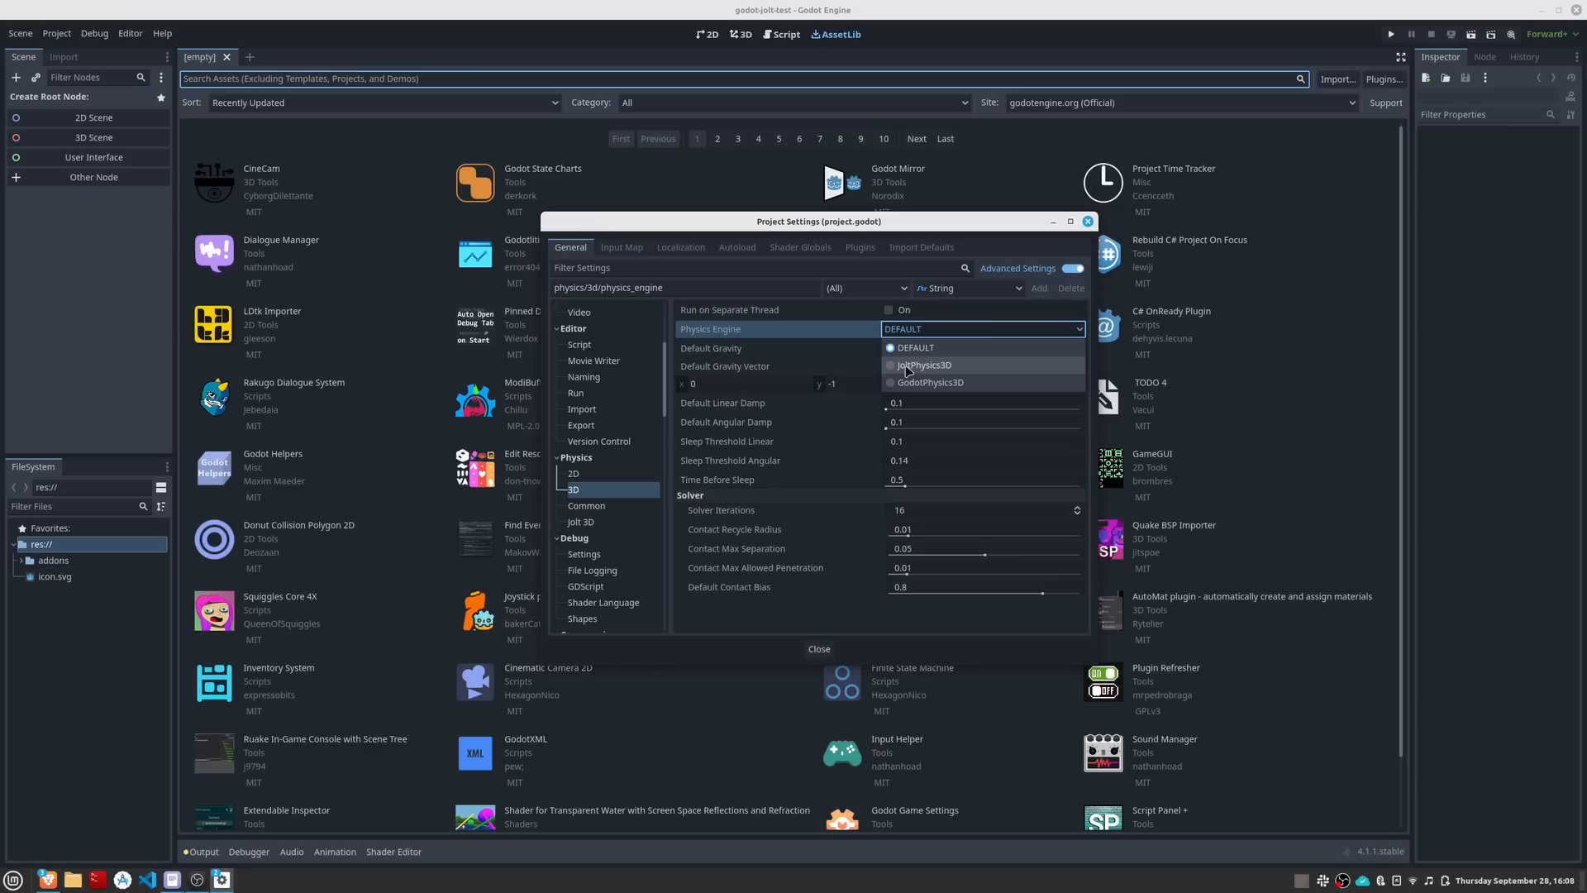
click(922, 363)
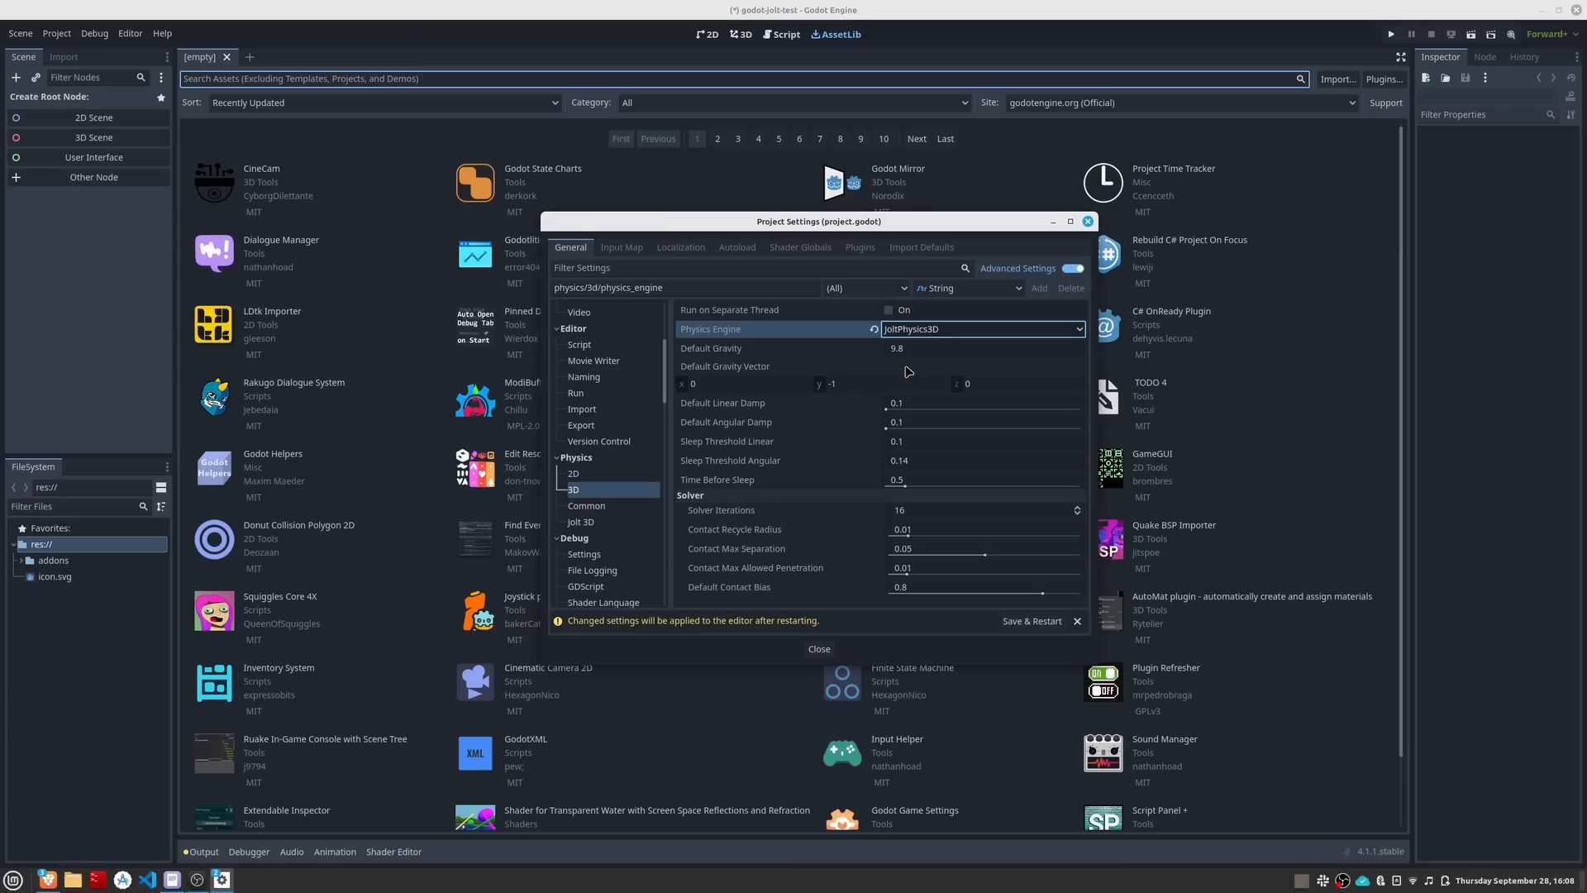
mouse_move(1031, 620)
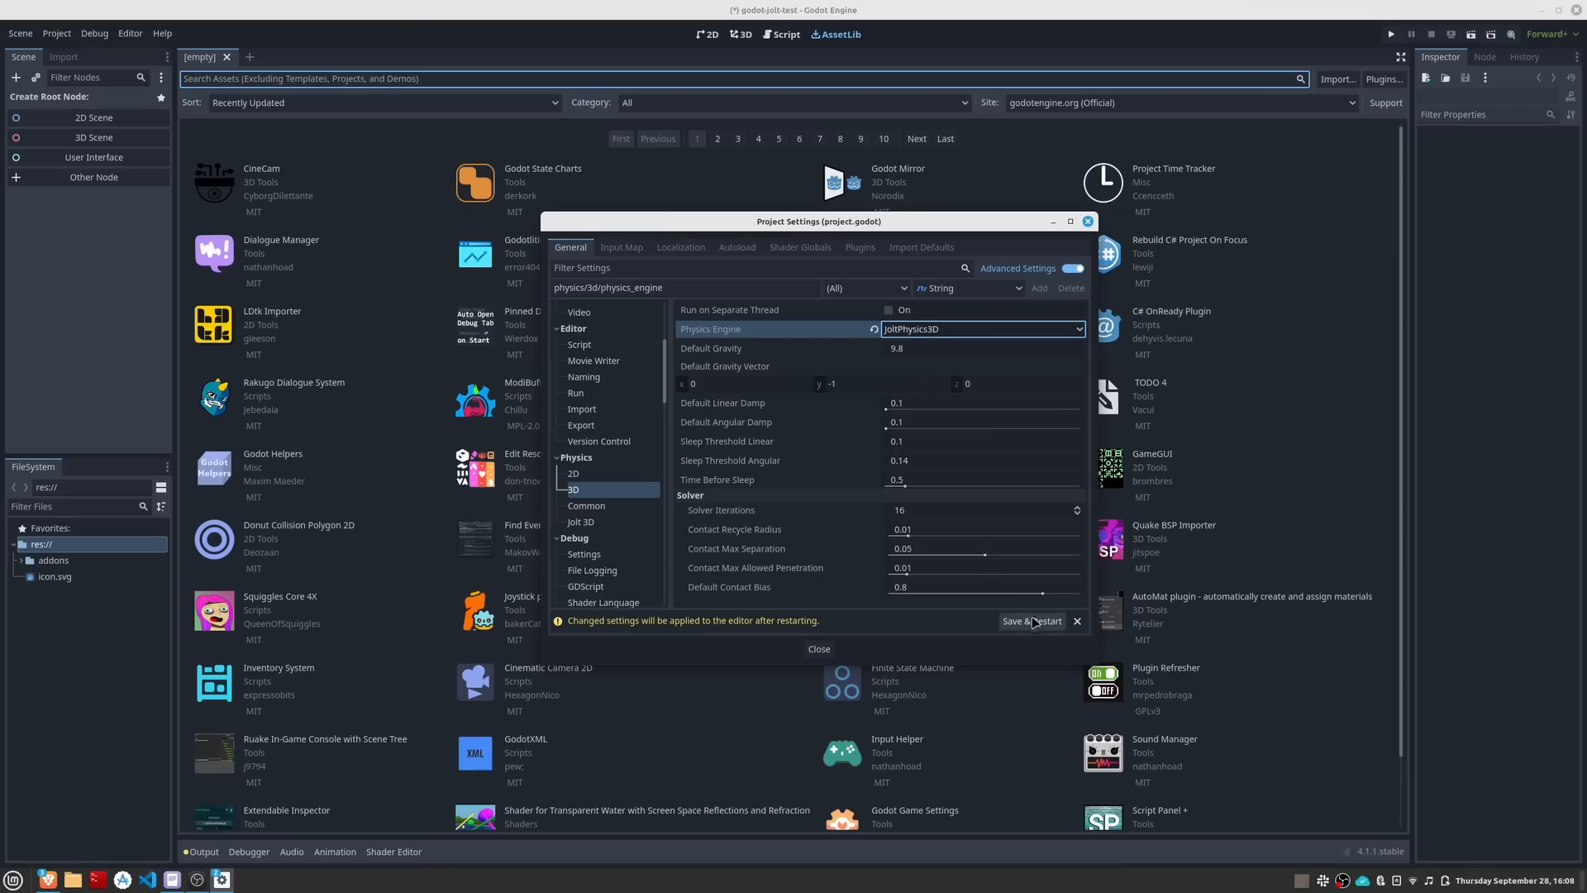
click(1032, 620)
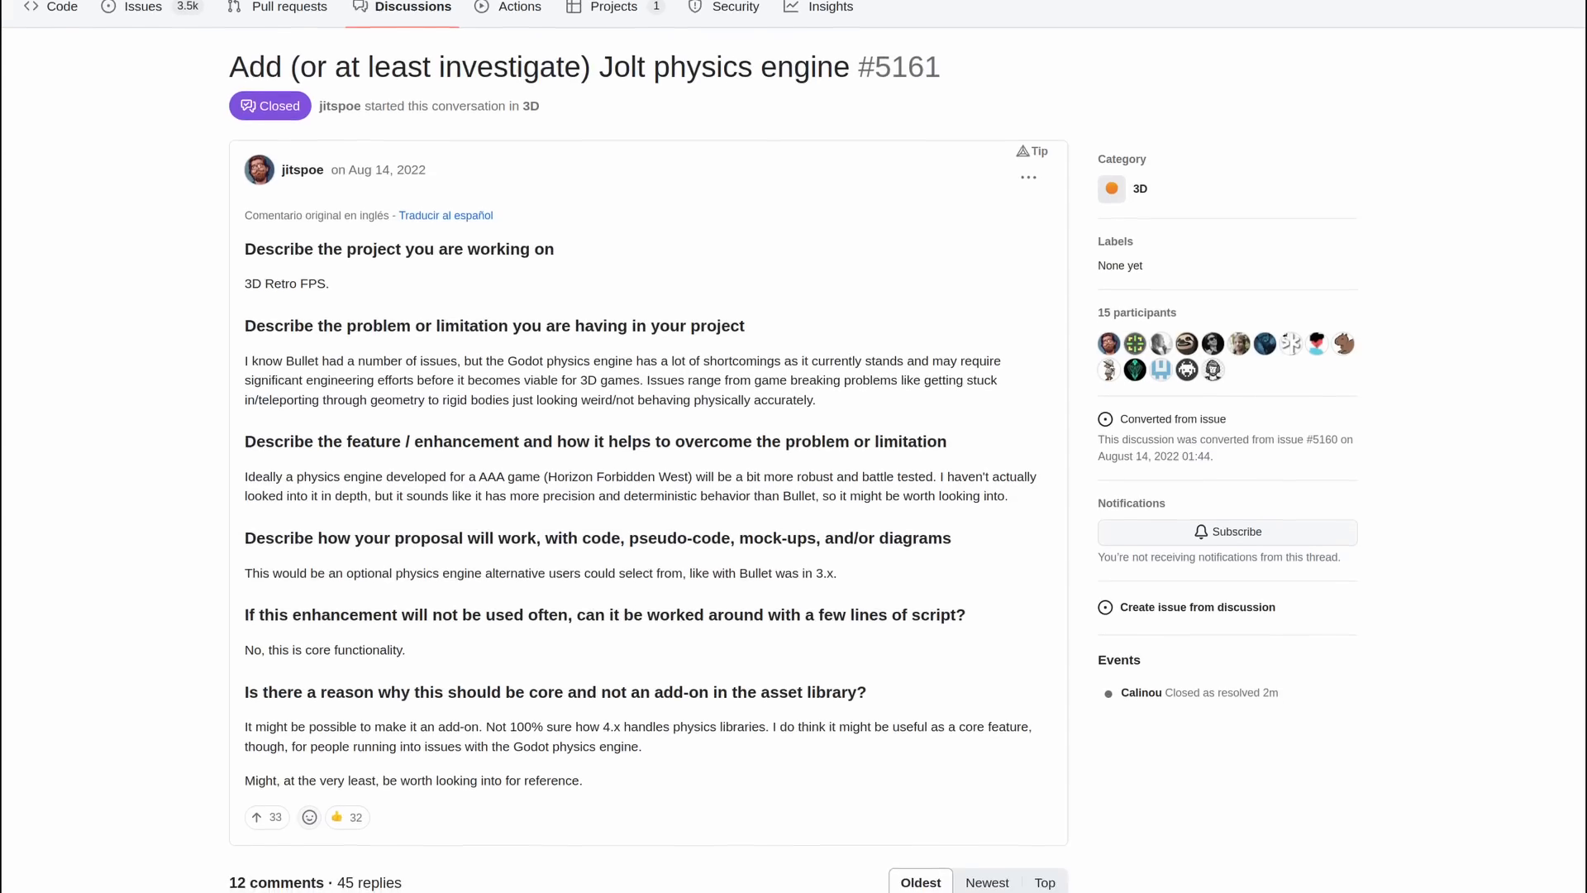
Scroll down the Jolt proposal discussion #5161 to the first maintainer reply
scroll(down, 3)
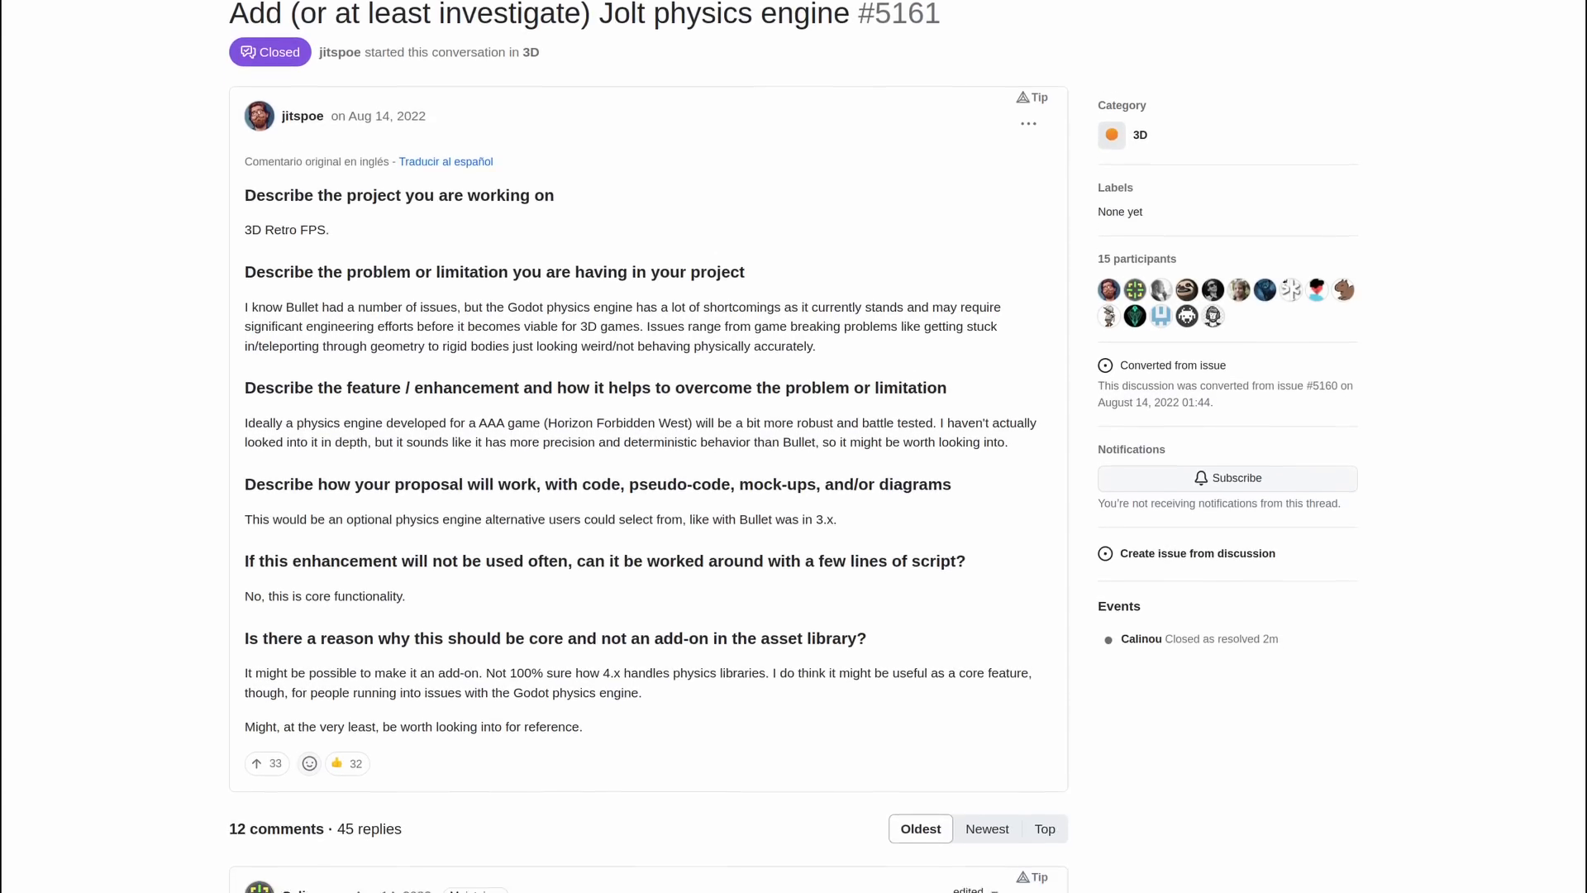
scroll(down, 3)
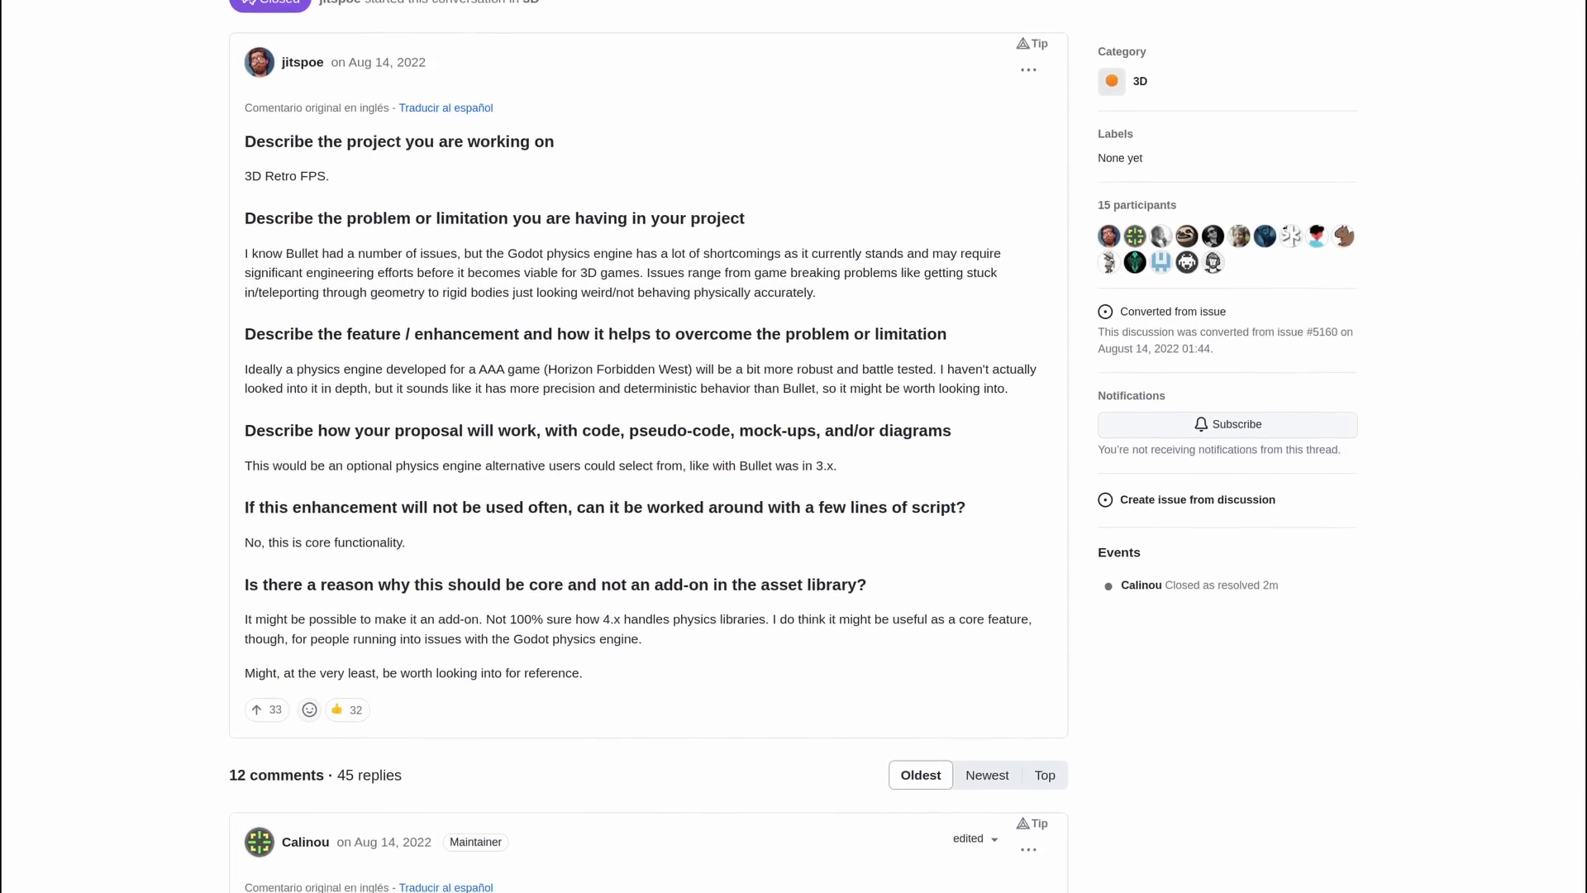
scroll(down, 3)
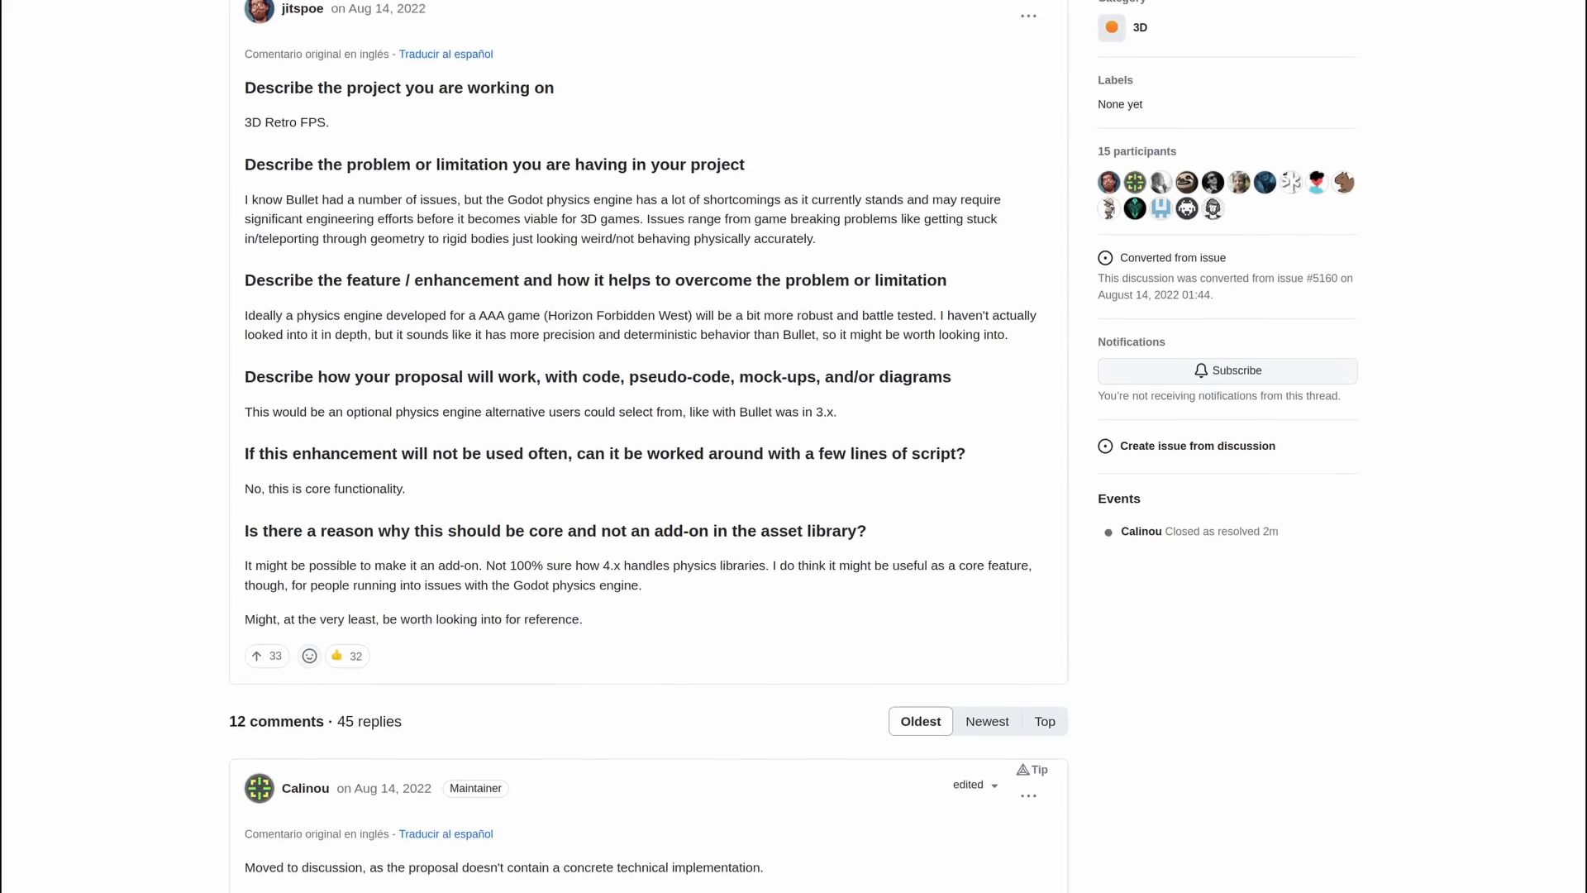